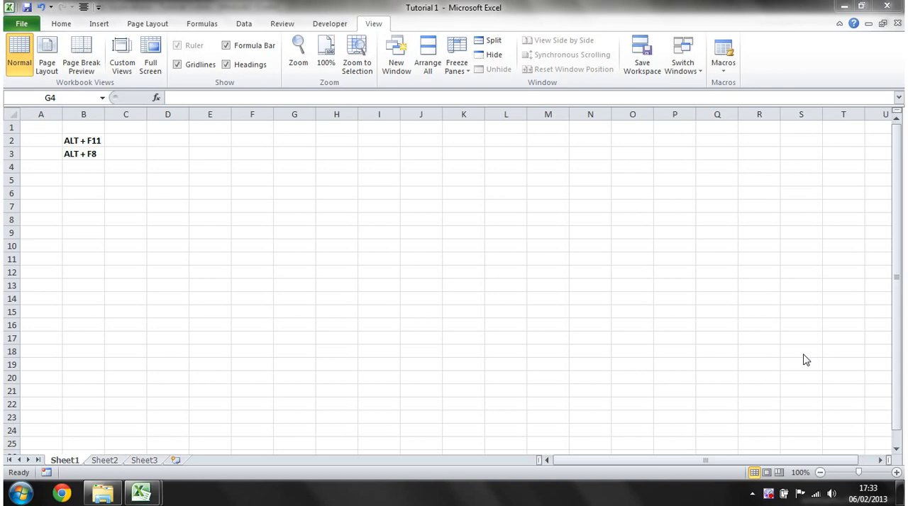
{"action": "mouse_move", "coordinate": [40, 371]}
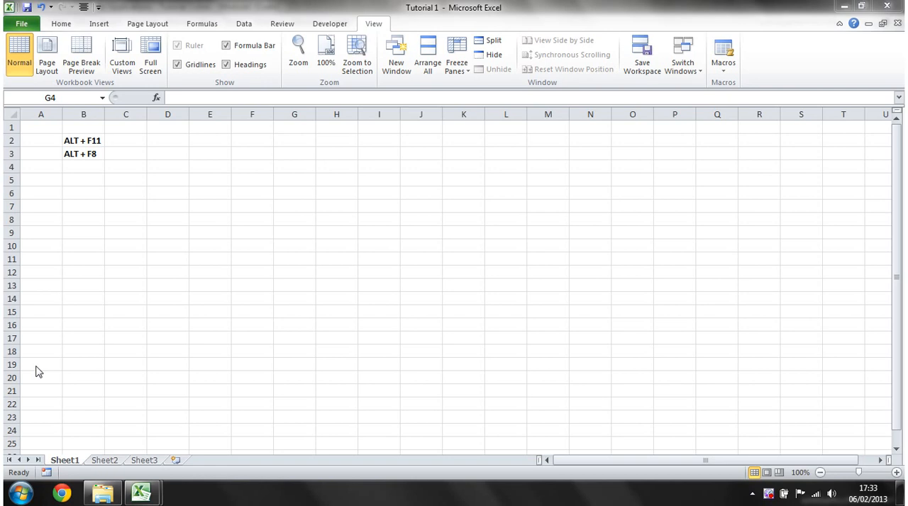
{"action": "mouse_move", "coordinate": [130, 150]}
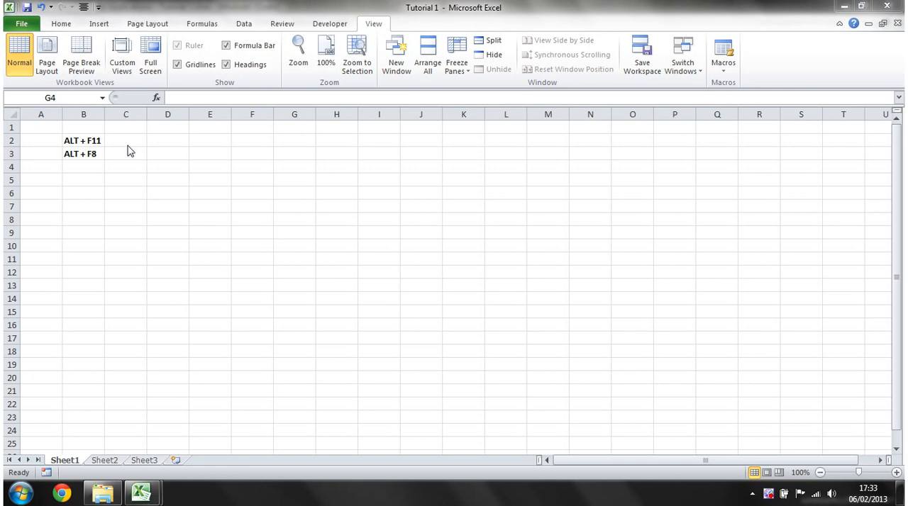
Try out range selections on the worksheet, from D2:H2 up to the D2:I8 block
{"action": "left_click", "coordinate": [253, 179]}
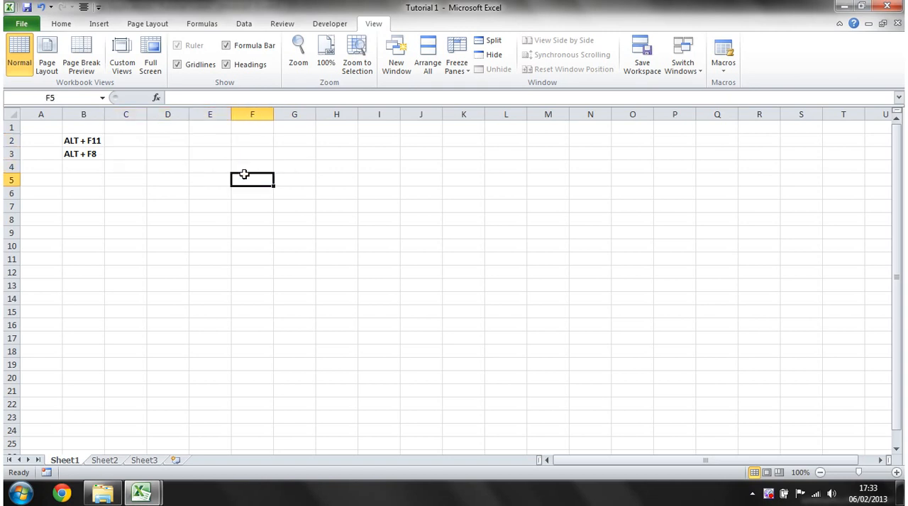
{"action": "mouse_move", "coordinate": [289, 193]}
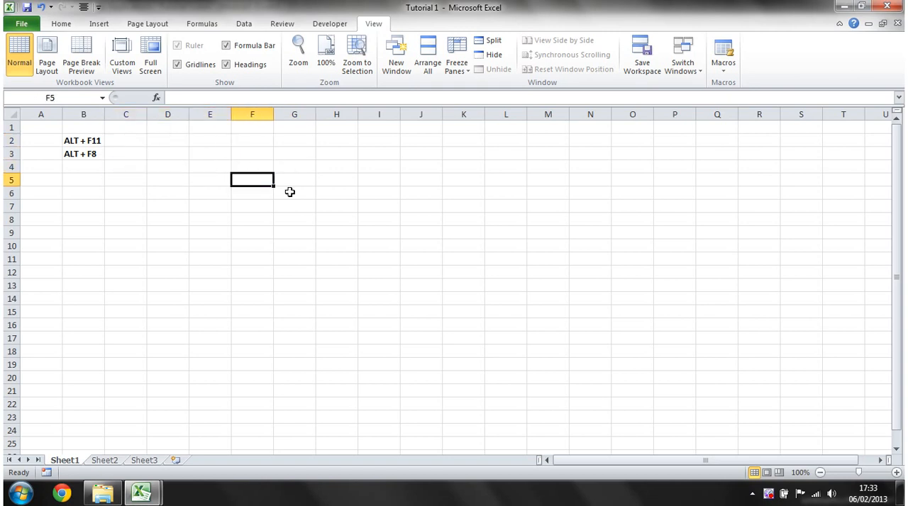
{"action": "mouse_move", "coordinate": [115, 216]}
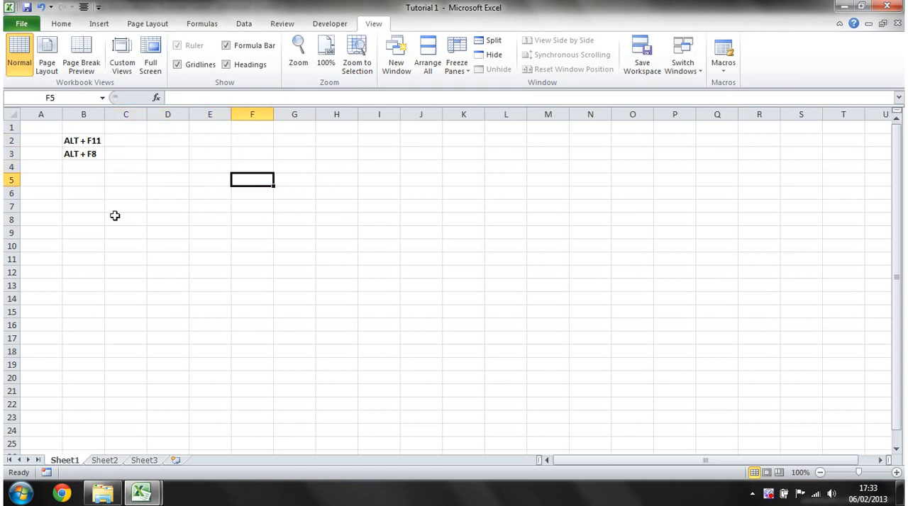
{"action": "mouse_move", "coordinate": [349, 273]}
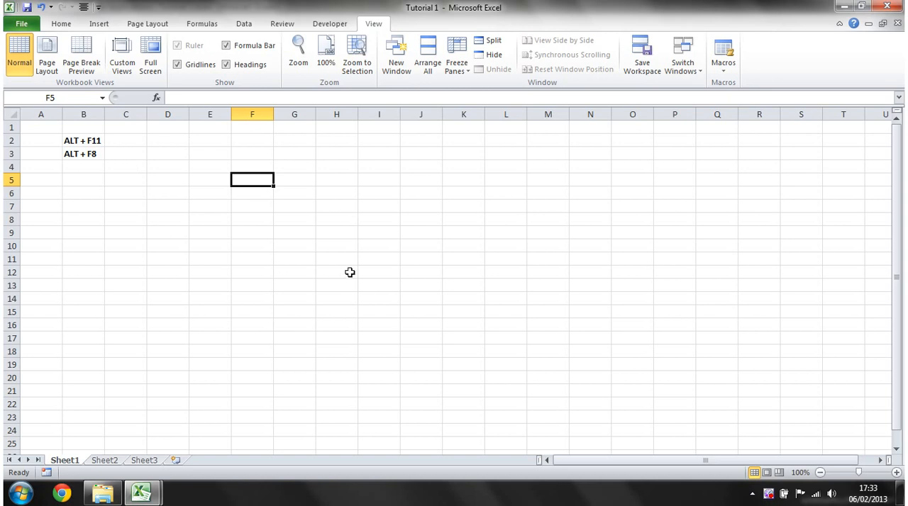
{"action": "mouse_move", "coordinate": [176, 163]}
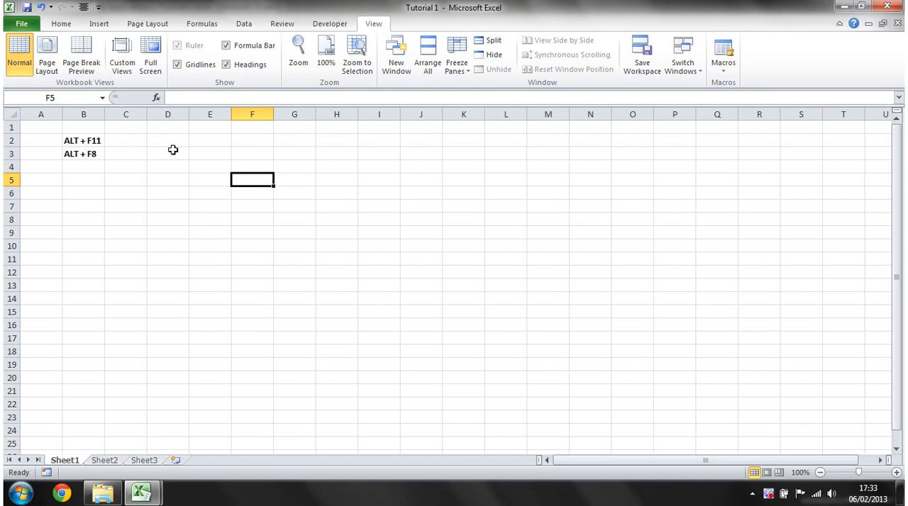
{"action": "left_click", "coordinate": [167, 139]}
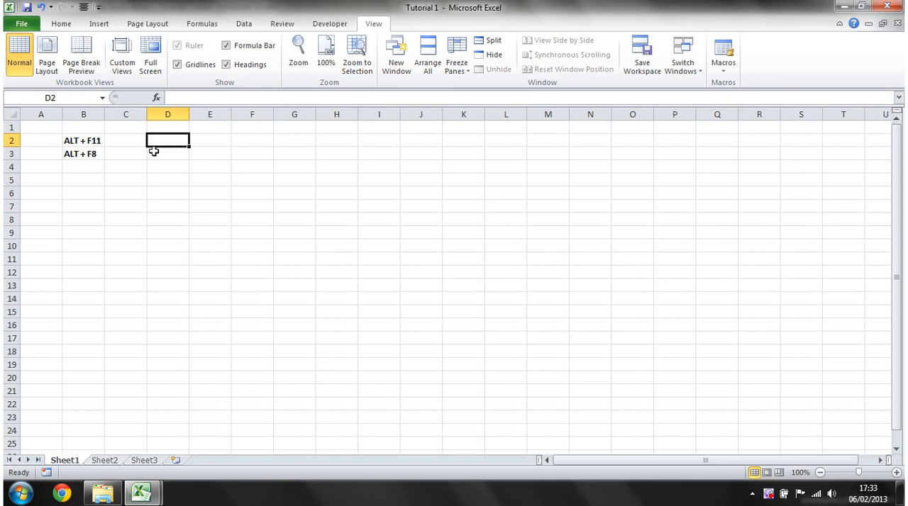
{"action": "left_click_drag", "start_coordinate": [167, 139], "coordinate": [336, 139]}
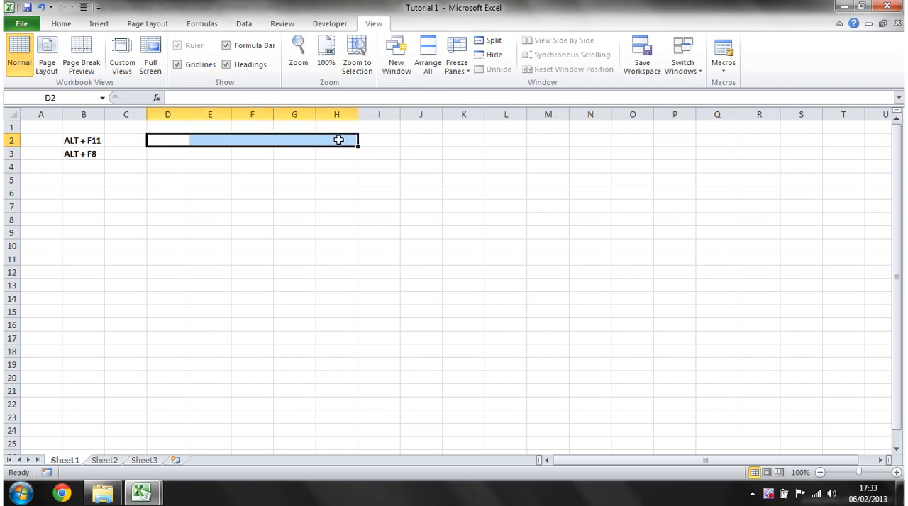
{"action": "left_click", "coordinate": [167, 139]}
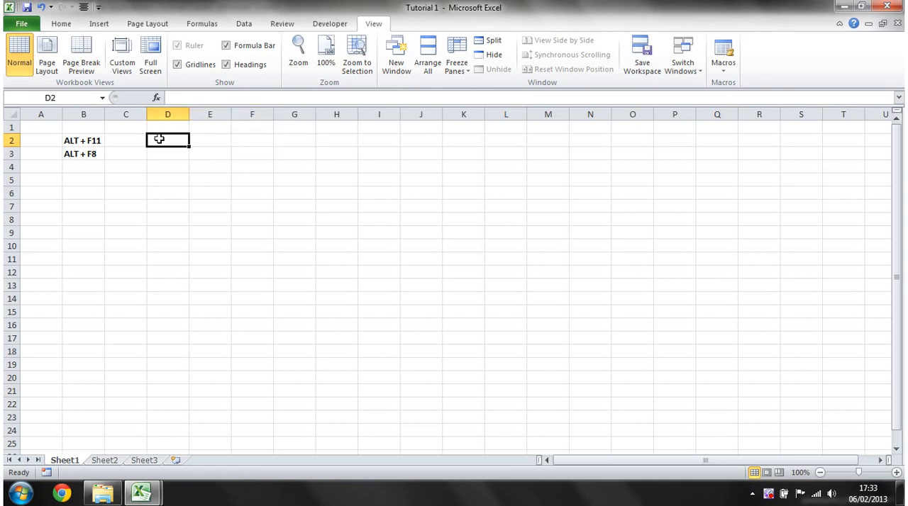
{"action": "left_click_drag", "start_coordinate": [159, 139], "coordinate": [329, 221]}
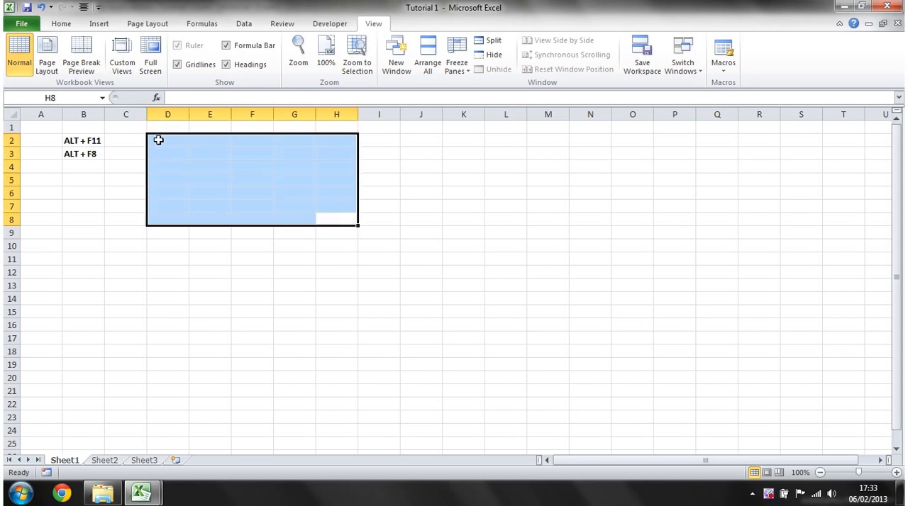
{"action": "left_click", "coordinate": [167, 139]}
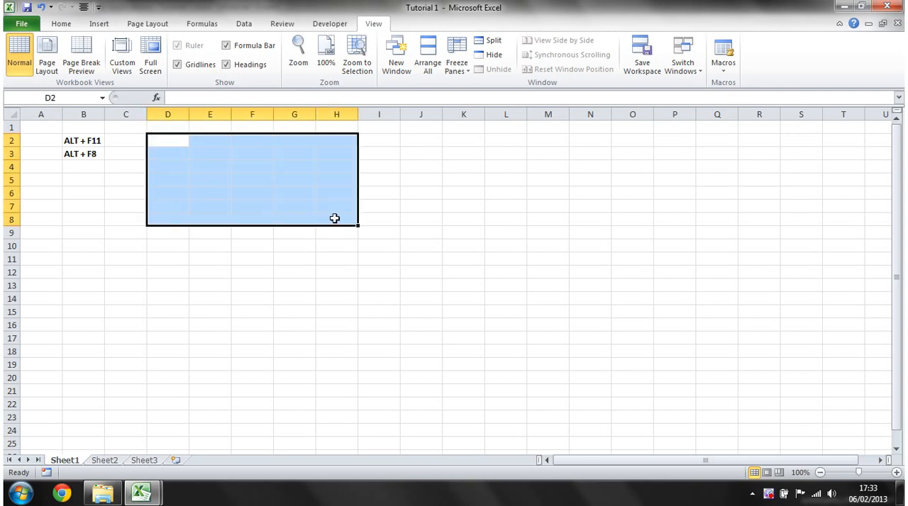
{"action": "left_click_drag", "start_coordinate": [335, 219], "coordinate": [307, 204]}
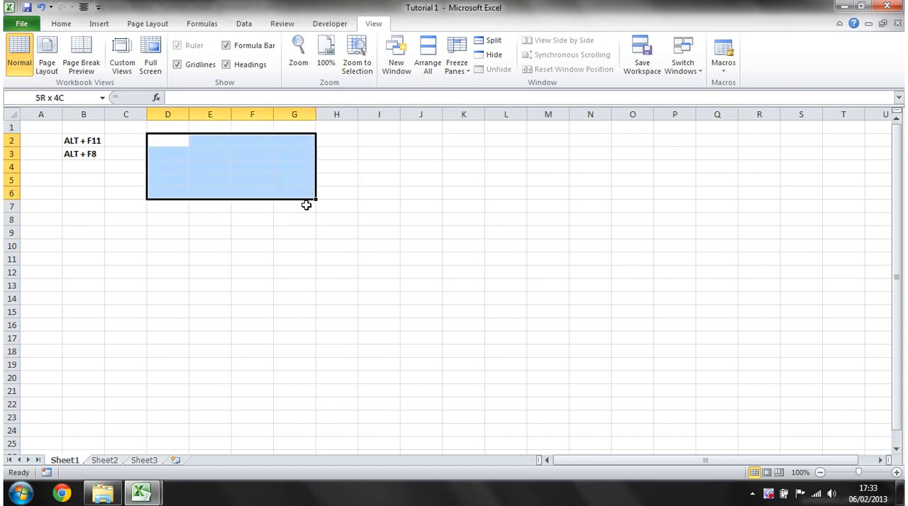
{"action": "left_click_drag", "start_coordinate": [306, 204], "coordinate": [363, 222]}
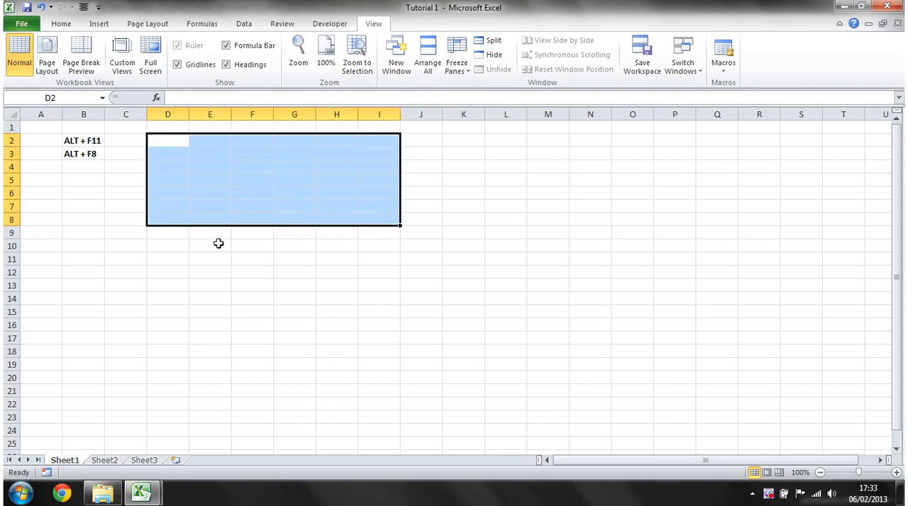
{"action": "mouse_move", "coordinate": [246, 166]}
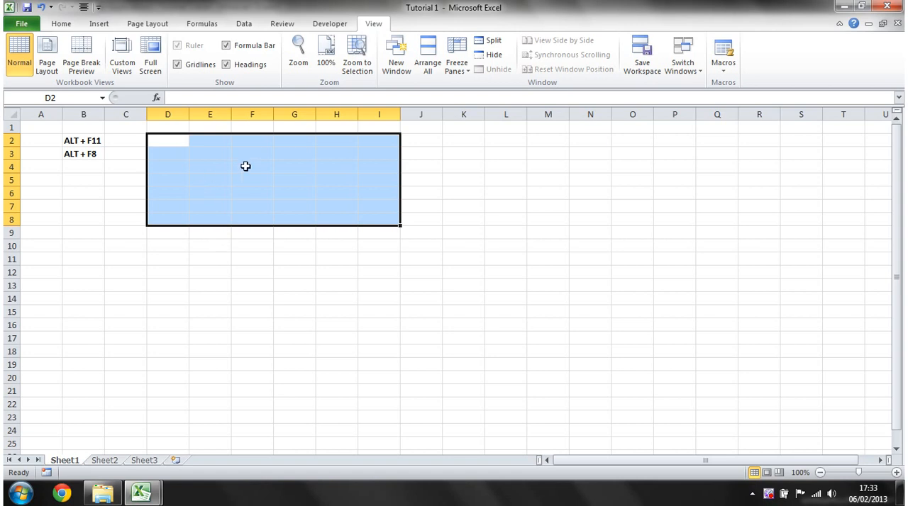
{"action": "mouse_move", "coordinate": [173, 139]}
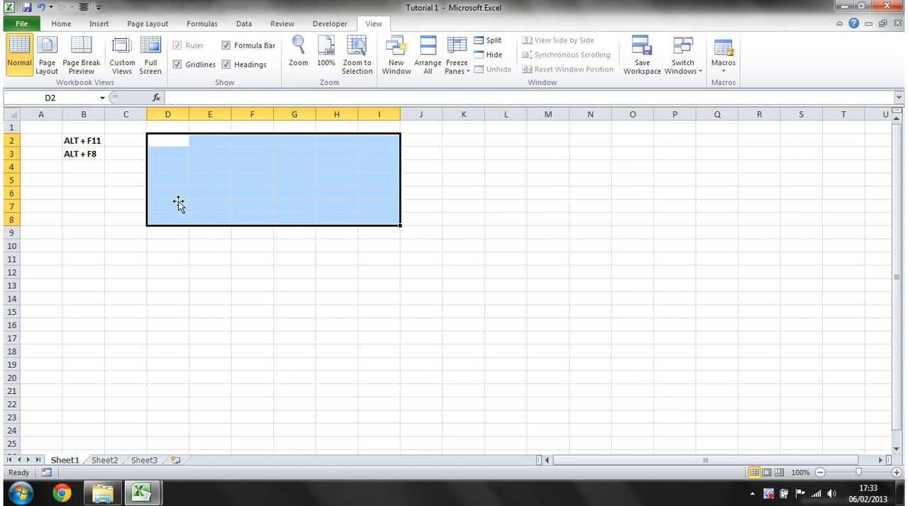
{"action": "left_click", "coordinate": [167, 153]}
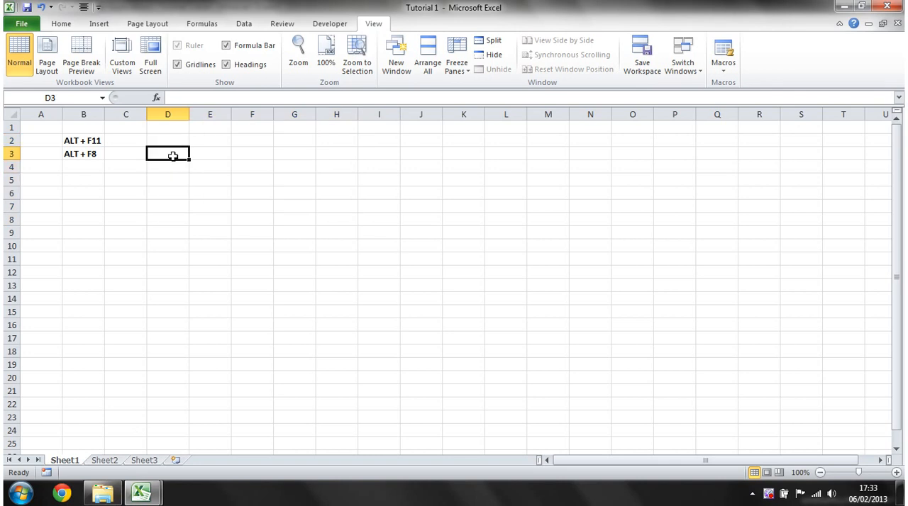
In the VBA editor, comment out the MsgBox line and add a 'Removed Msgbox comment above it
{"action": "key", "text": "alt+f11"}
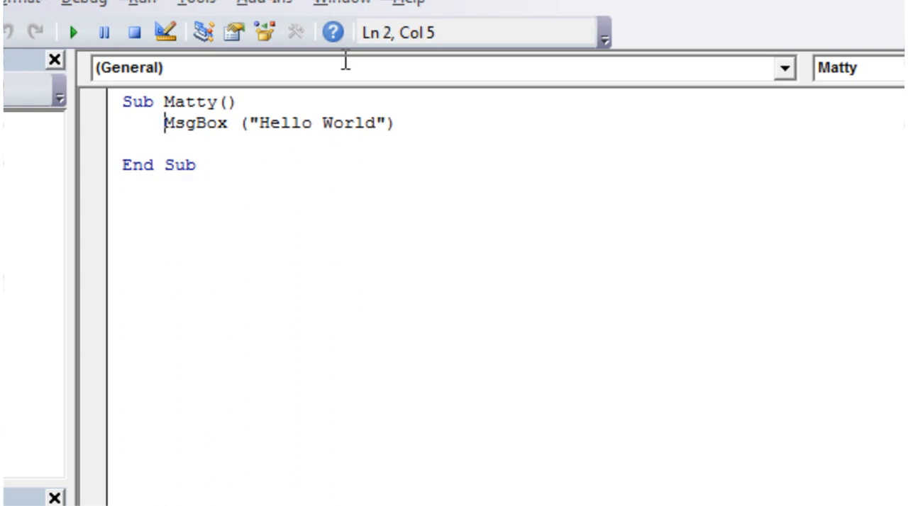
{"action": "mouse_move", "coordinate": [239, 187]}
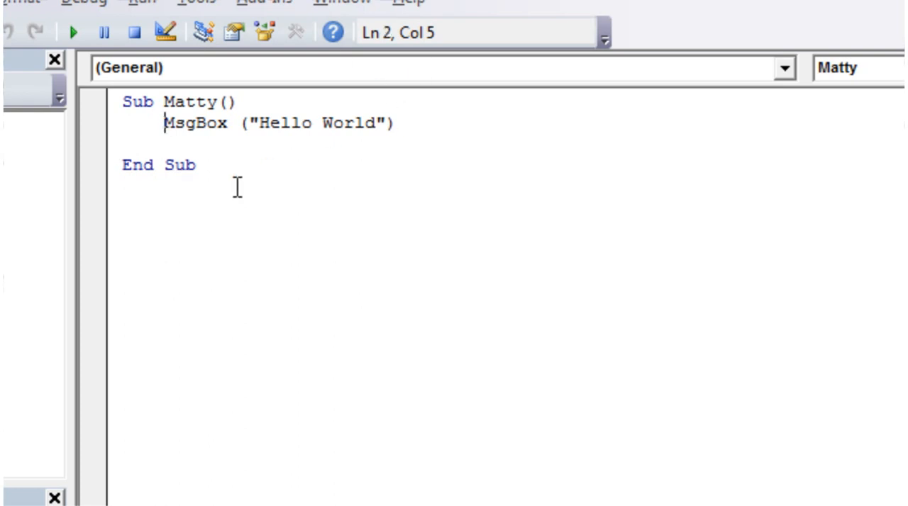
{"action": "type", "text": "'"}
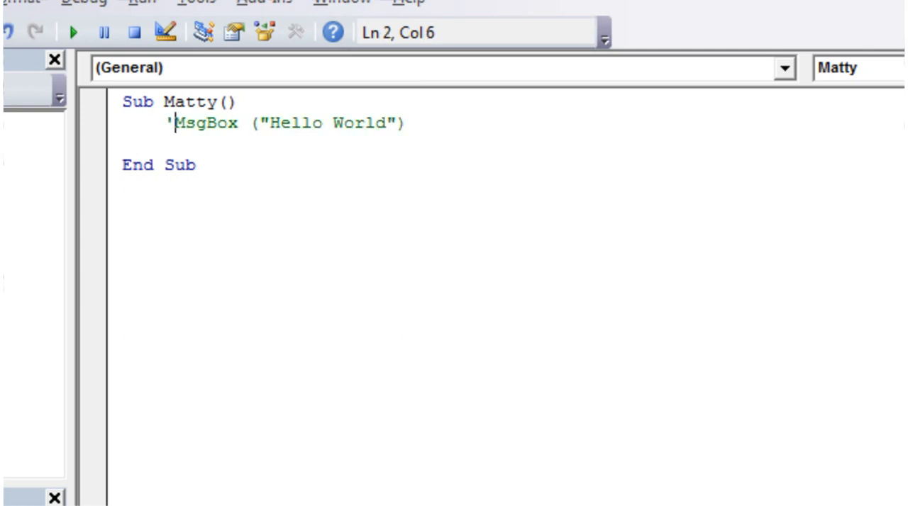
{"action": "key", "text": "Left"}
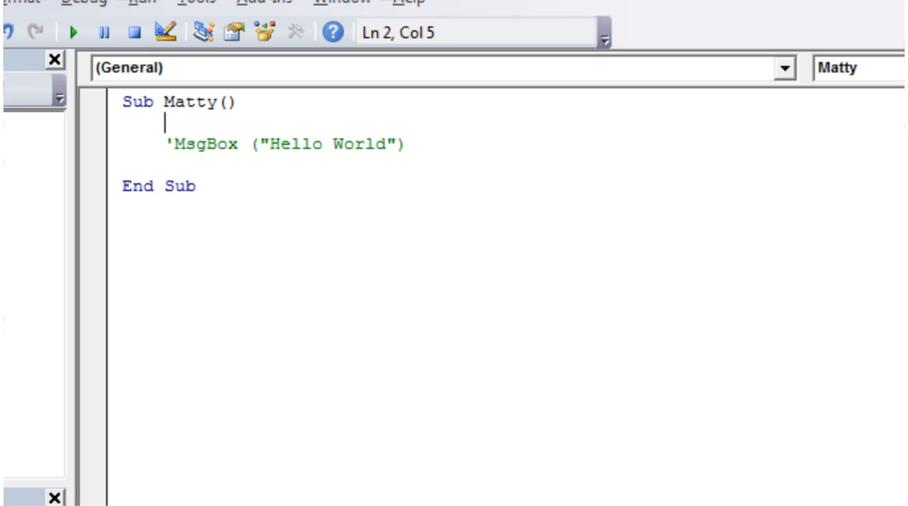
{"action": "type", "text": "'"}
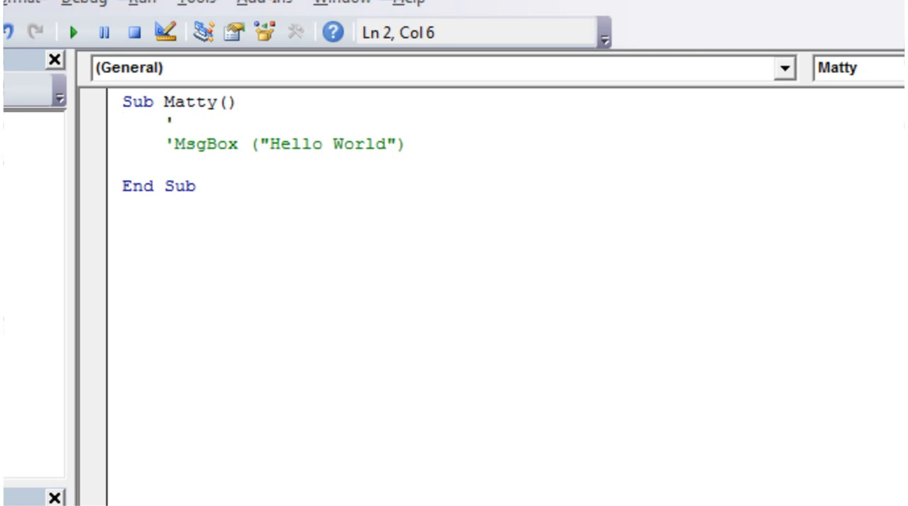
{"action": "type", "text": "Removed"}
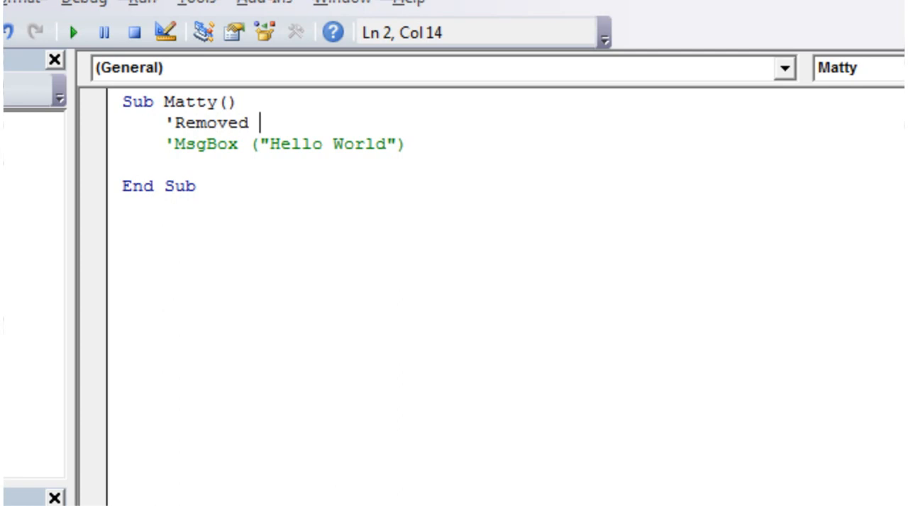
{"action": "type", "text": "?Ms"}
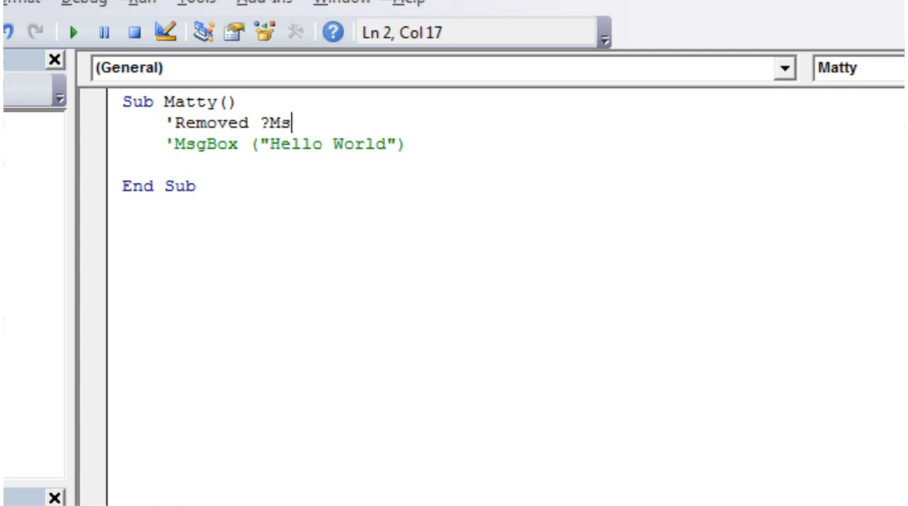
{"action": "type", "text": "box"}
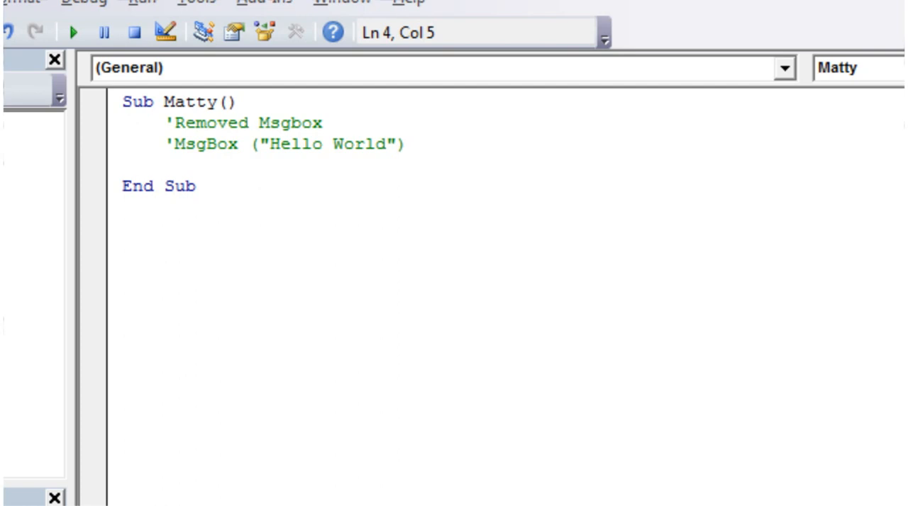
Point out the commented lines in the Matty sub and return to the worksheet
{"action": "left_click", "coordinate": [259, 145]}
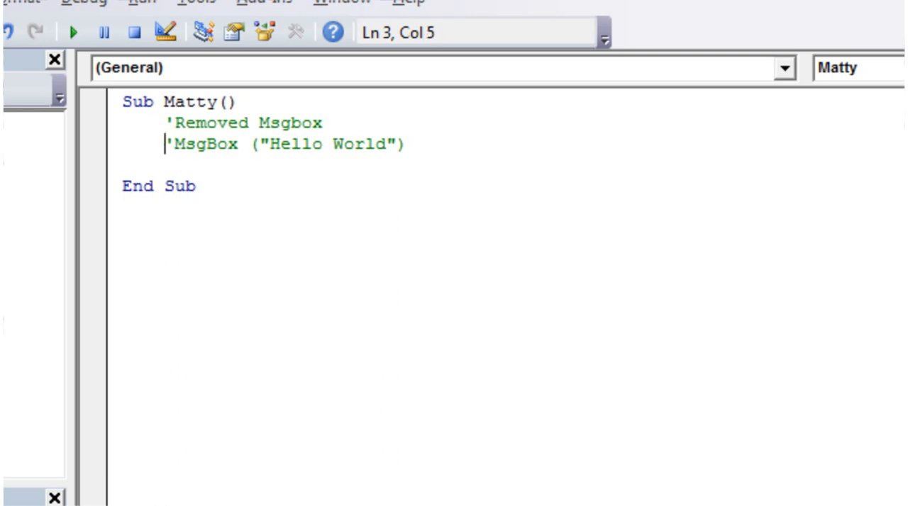
{"action": "left_click", "coordinate": [292, 145]}
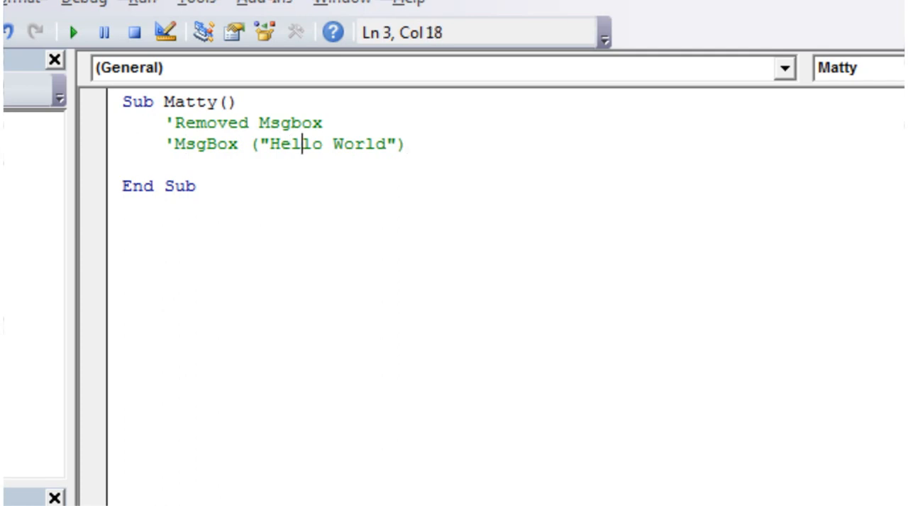
{"action": "left_click", "coordinate": [205, 145]}
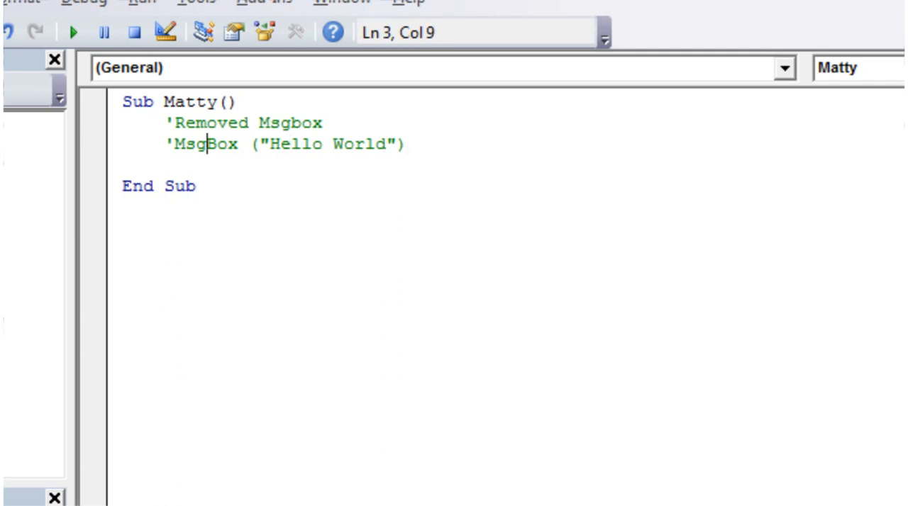
{"action": "key", "text": "enter"}
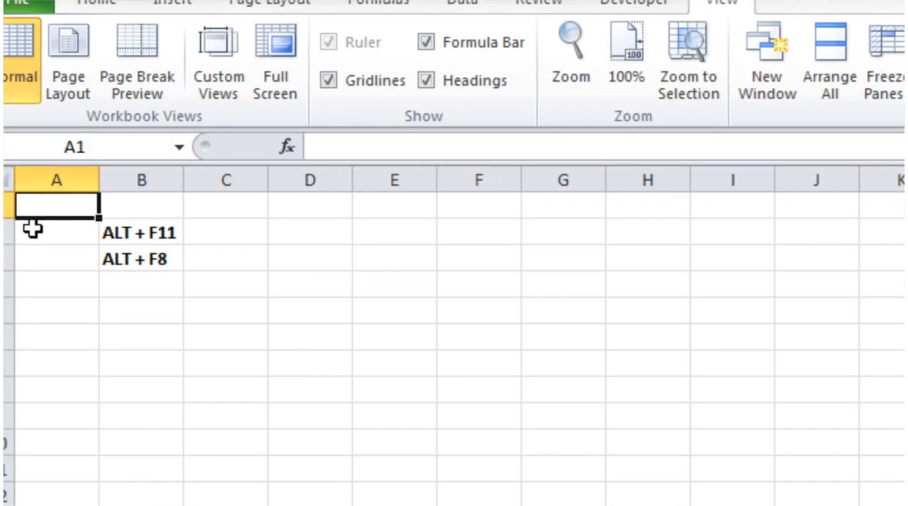
Start a new line in Sub Matty with Thisworkbook, checking the worksheet in between
{"action": "key", "text": "alt+F11"}
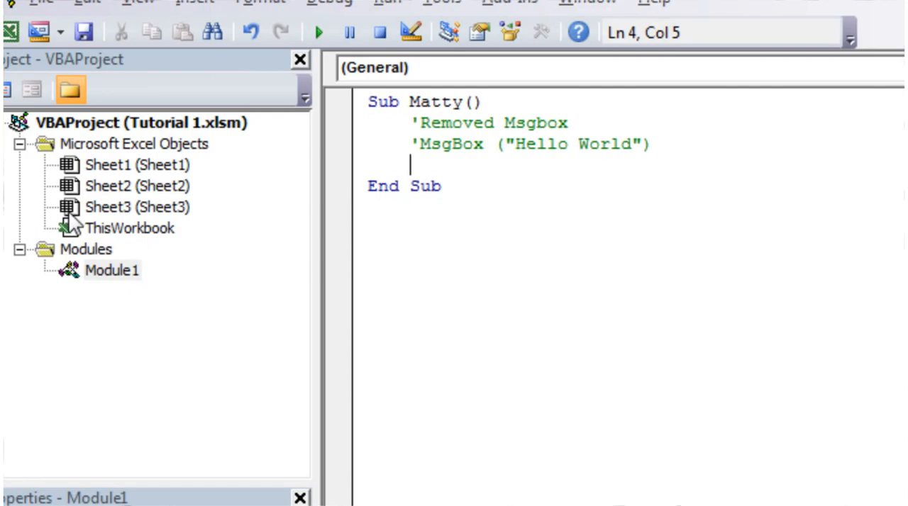
{"action": "key", "text": "alt+F11"}
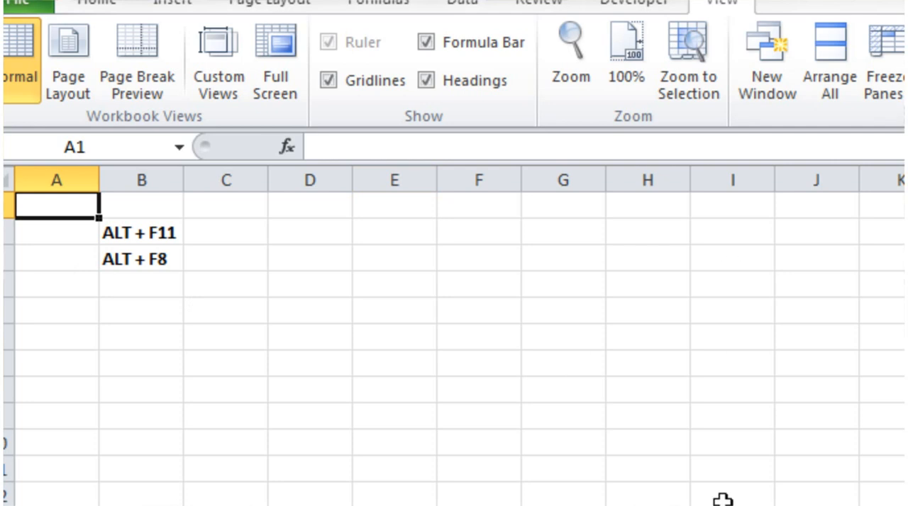
{"action": "key", "text": "alt+F11"}
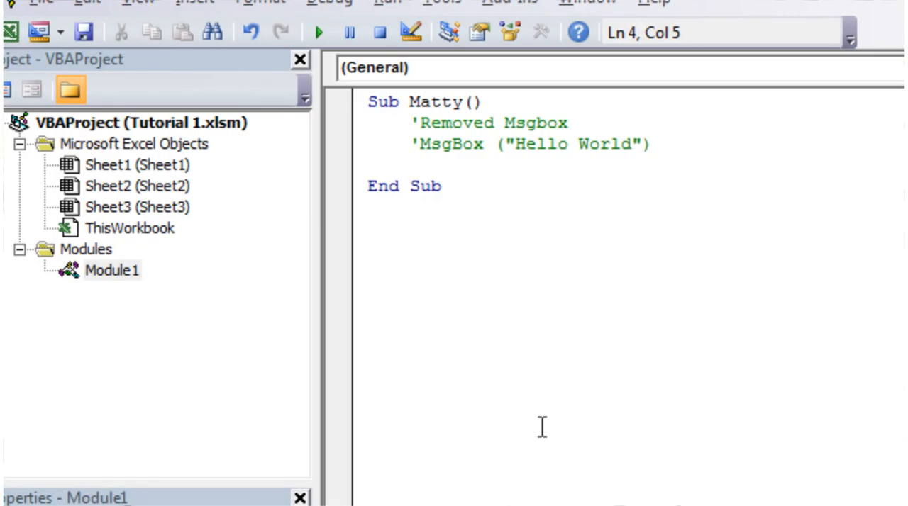
{"action": "type", "text": "Thiswor"}
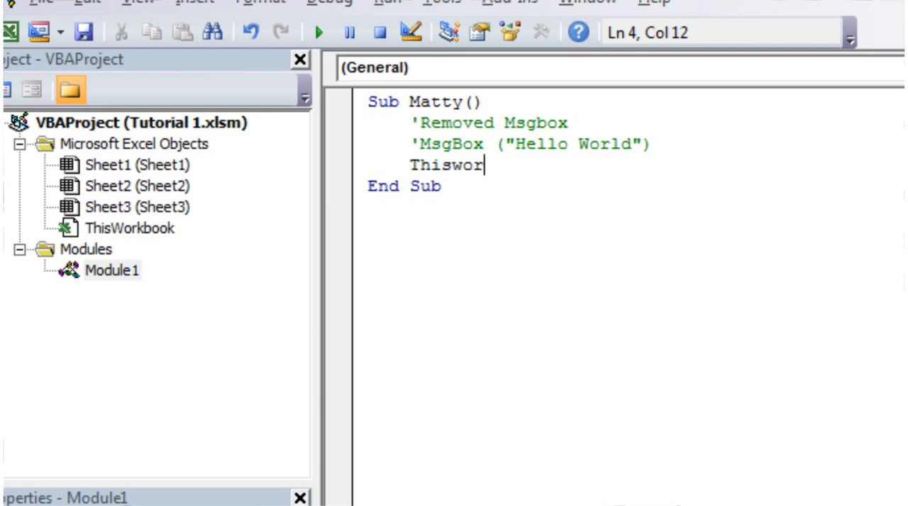
{"action": "type", "text": "kbook"}
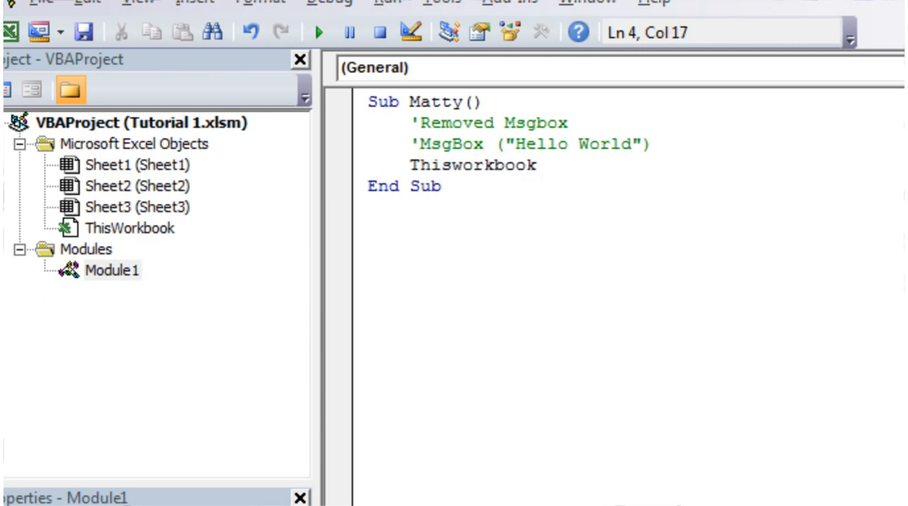
{"action": "mouse_move", "coordinate": [461, 419]}
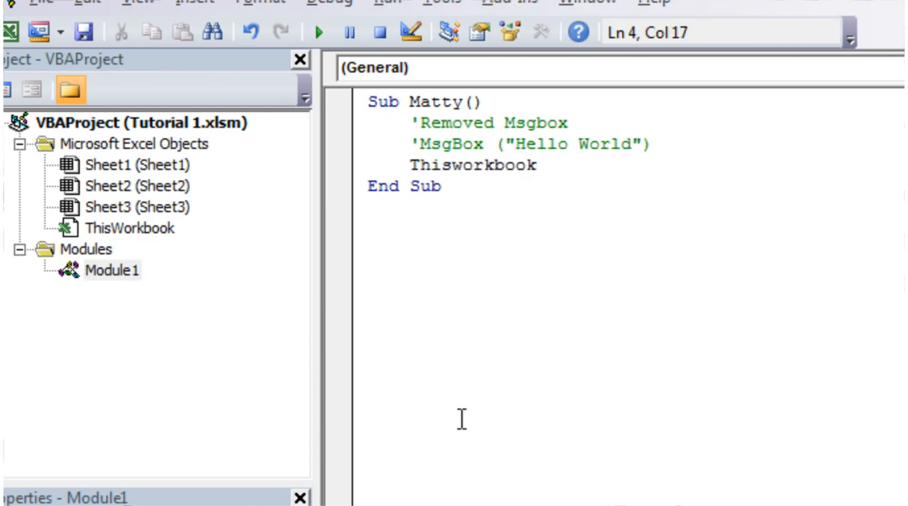
{"action": "left_click", "coordinate": [542, 164]}
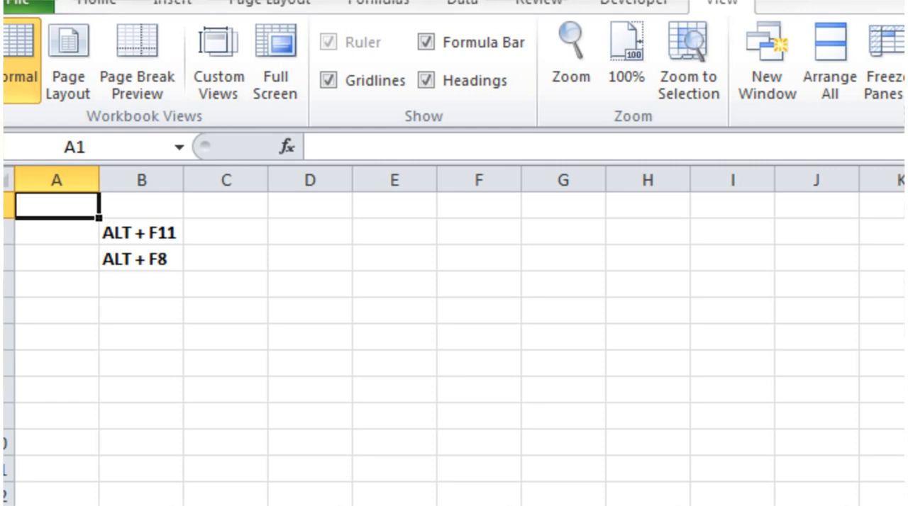
{"action": "key", "text": "alt+F11"}
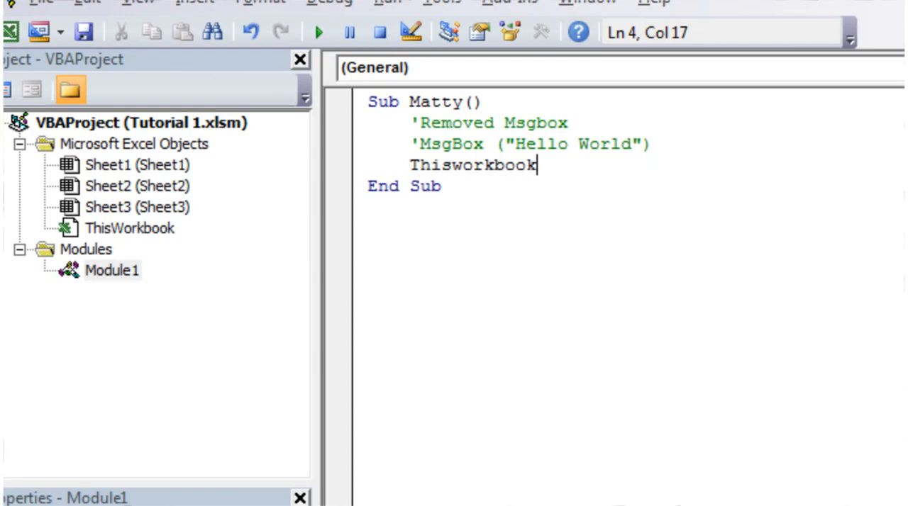
Extend the line to Thisworkbook.Sheets("Sheet1")
{"action": "type", "text": "."}
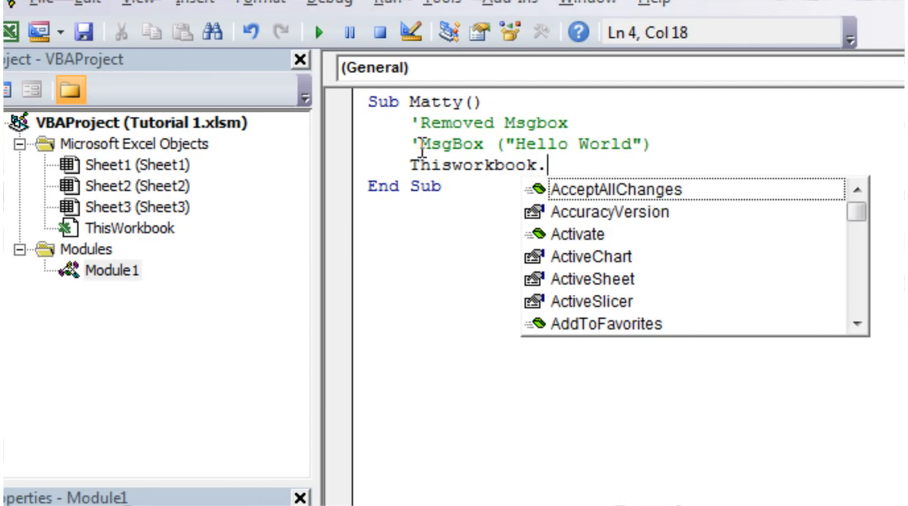
{"action": "type", "text": "shet"}
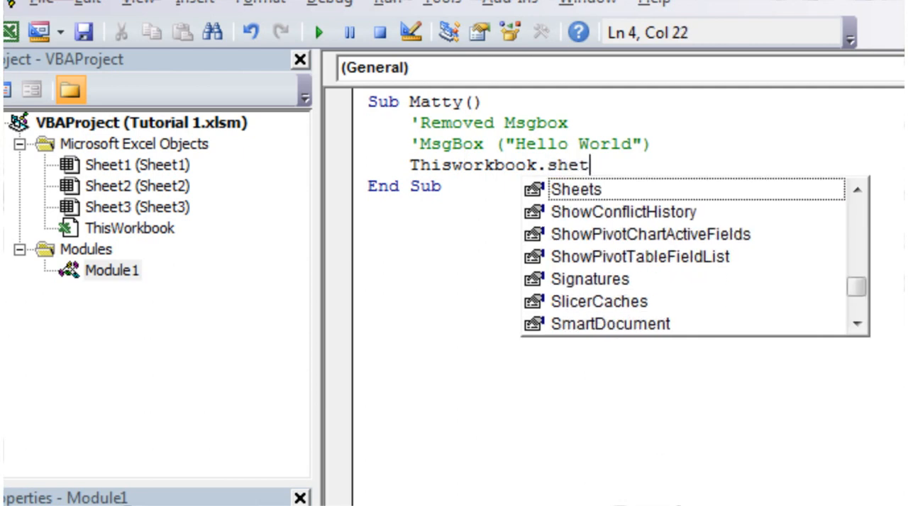
{"action": "type", "text": "s"}
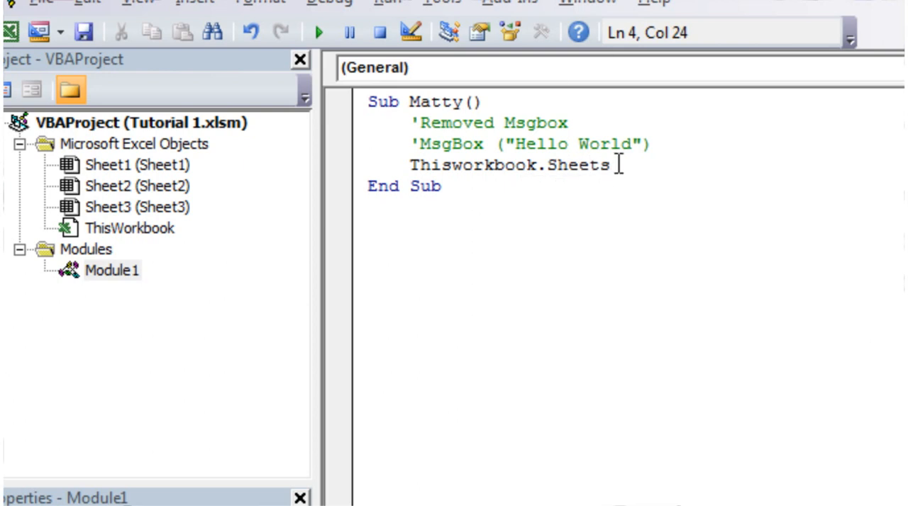
{"action": "type", "text": "(\""}
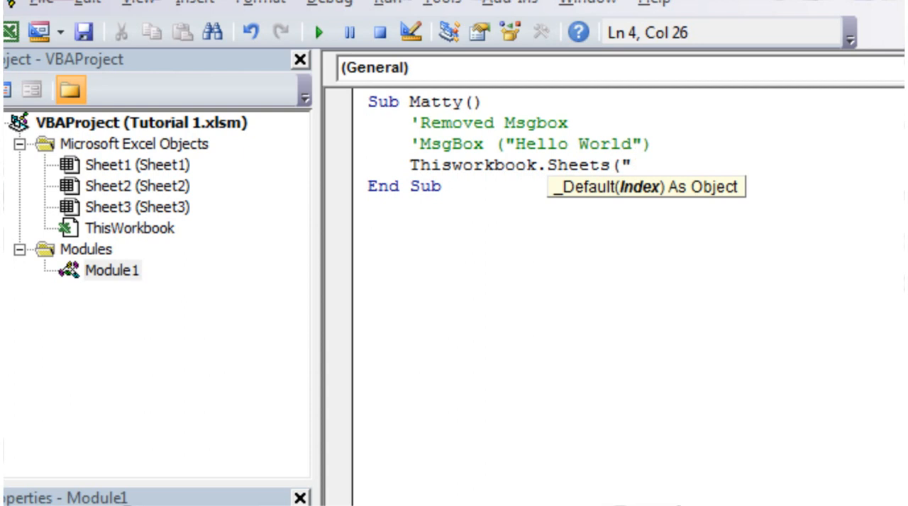
{"action": "type", "text": "Sheet"}
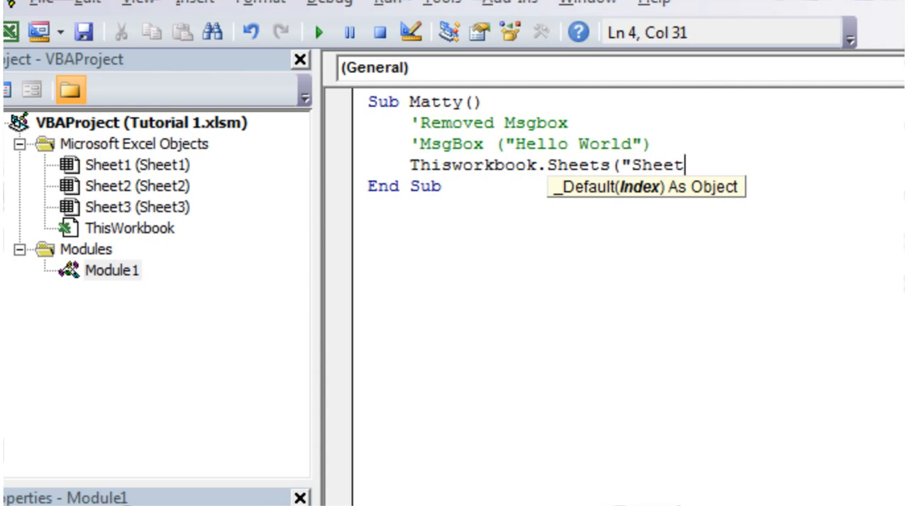
{"action": "type", "text": "1\")"}
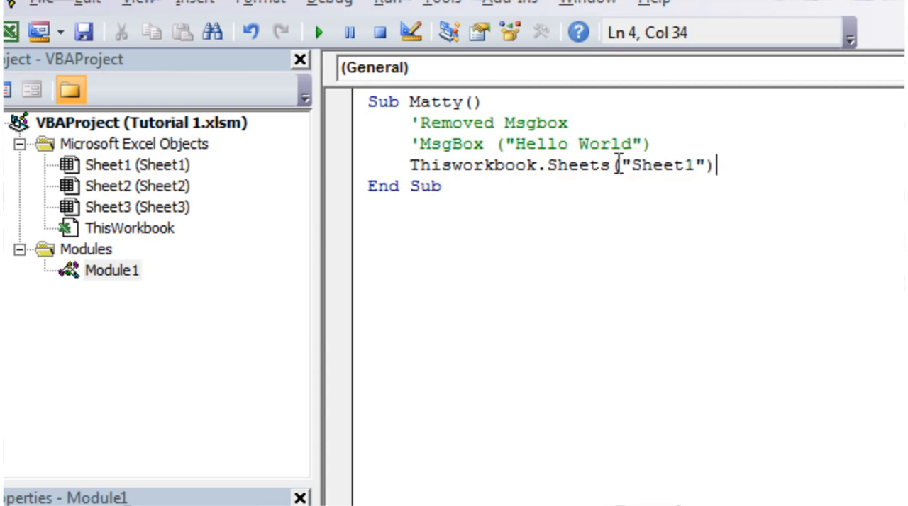
{"action": "key", "text": "alt+f11"}
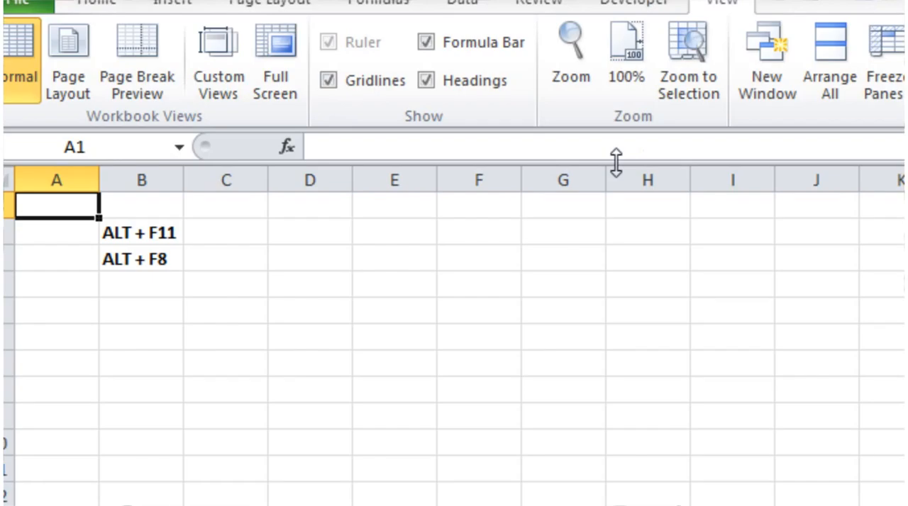
{"action": "key", "text": "alt+F11"}
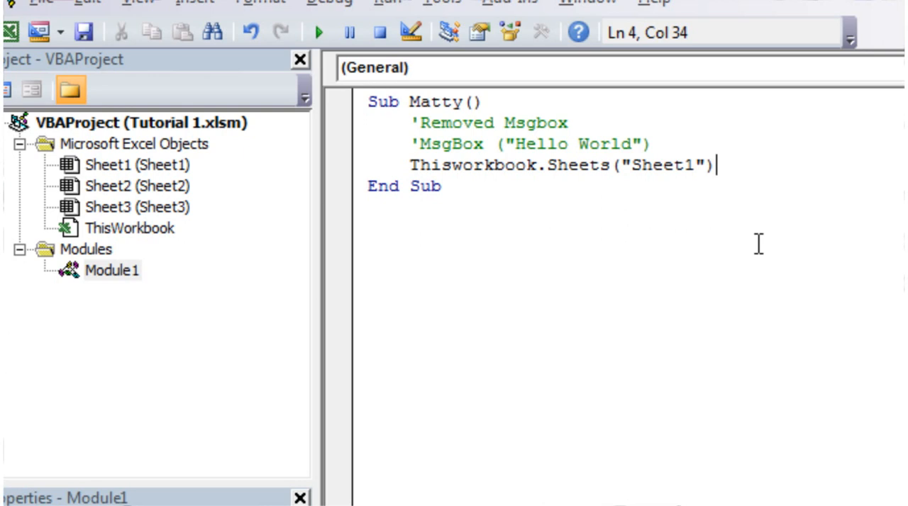
Continue the line with .Range(" ready for the cell reference
{"action": "type", "text": "."}
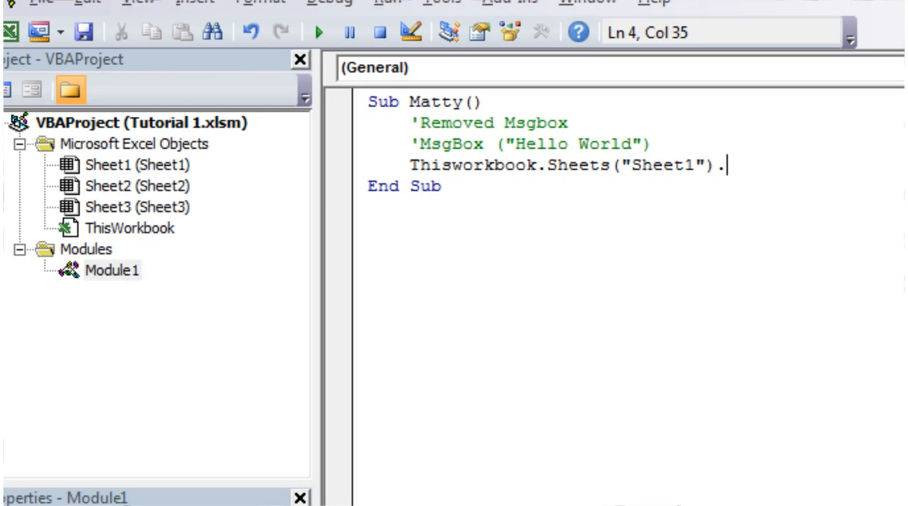
{"action": "type", "text": "Range"}
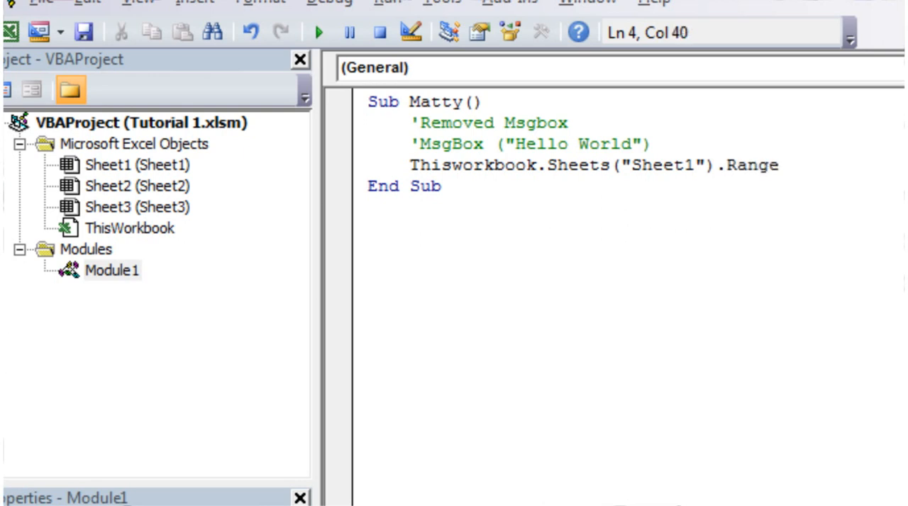
{"action": "type", "text": "("}
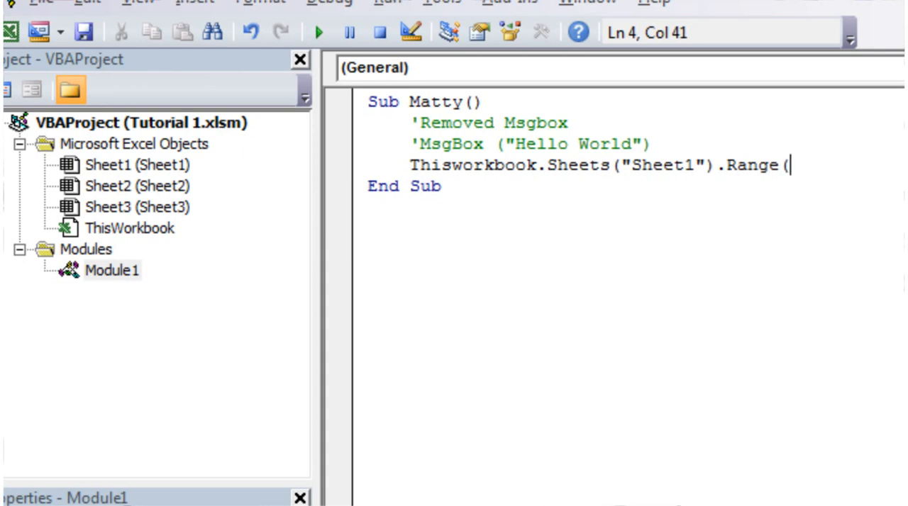
{"action": "mouse_move", "coordinate": [775, 146]}
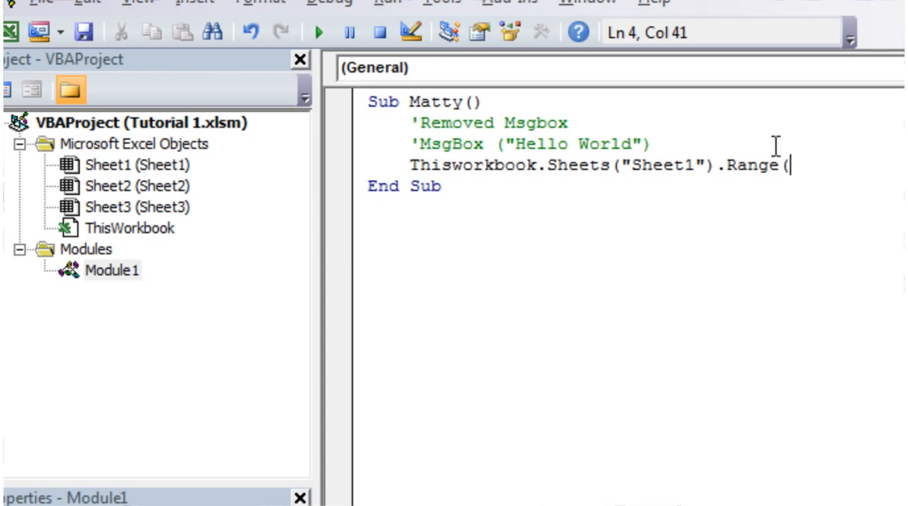
{"action": "type", "text": "\""}
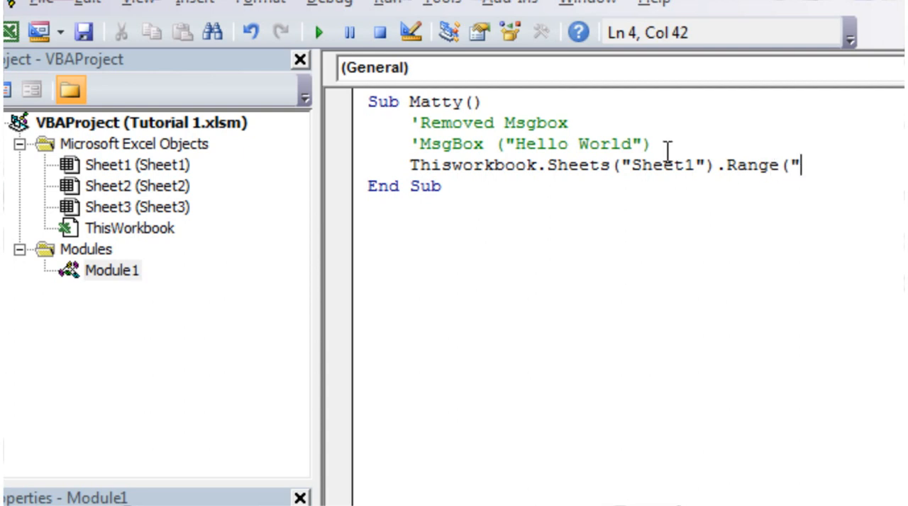
{"action": "mouse_move", "coordinate": [502, 183]}
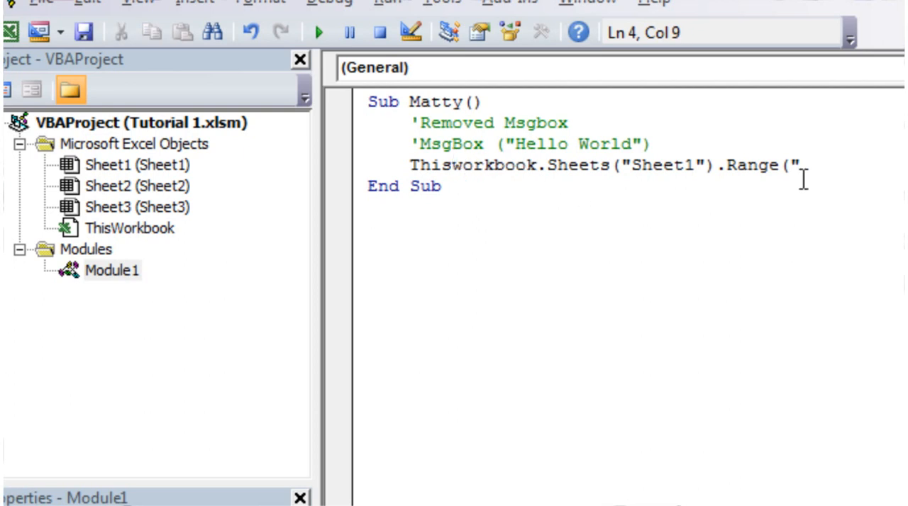
{"action": "left_click", "coordinate": [318, 31]}
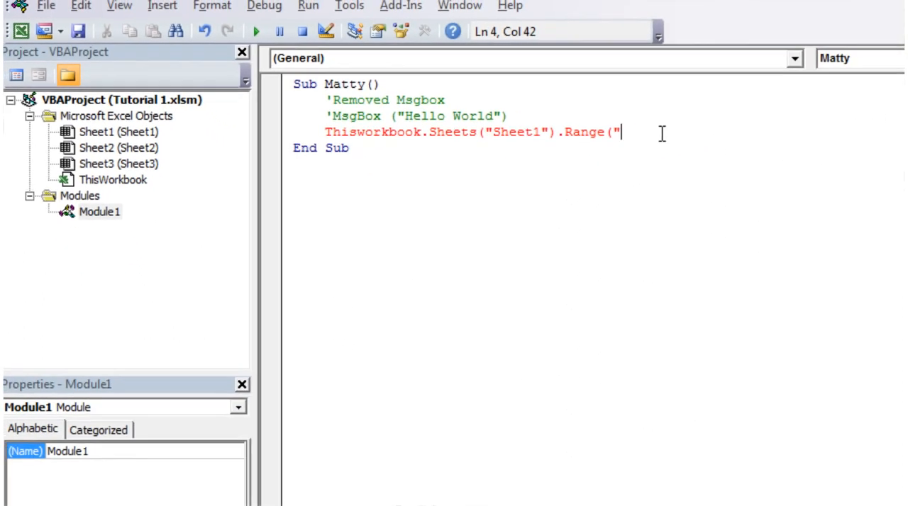
Complete the reference as Range("A1").value = for the assignment
{"action": "type", "text": "A"}
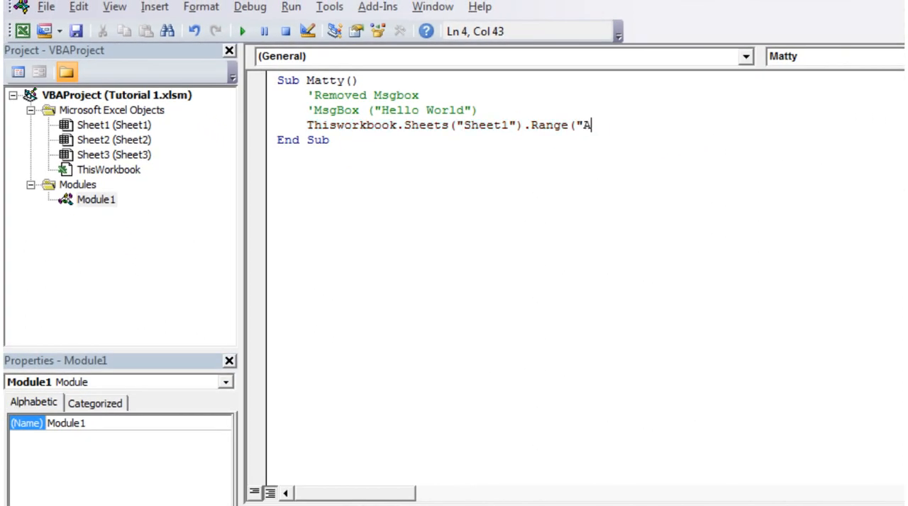
{"action": "type", "text": "1\""}
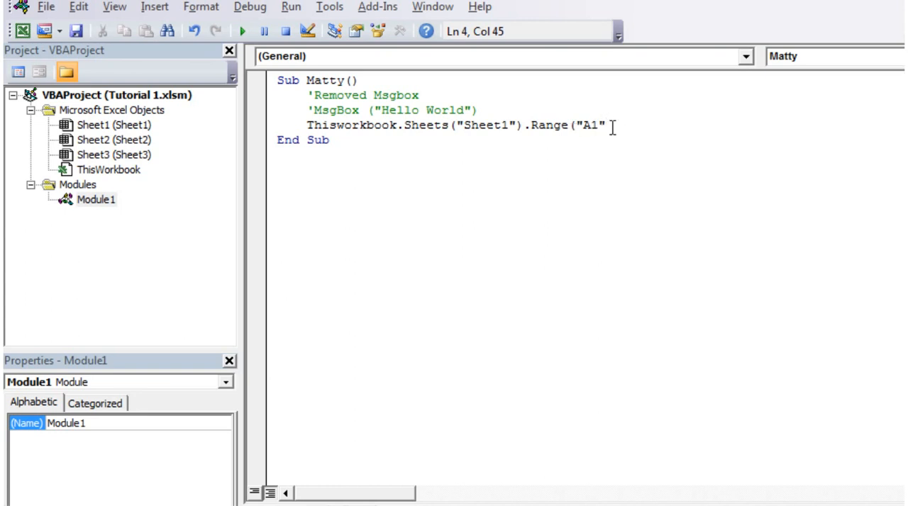
{"action": "type", "text": ")"}
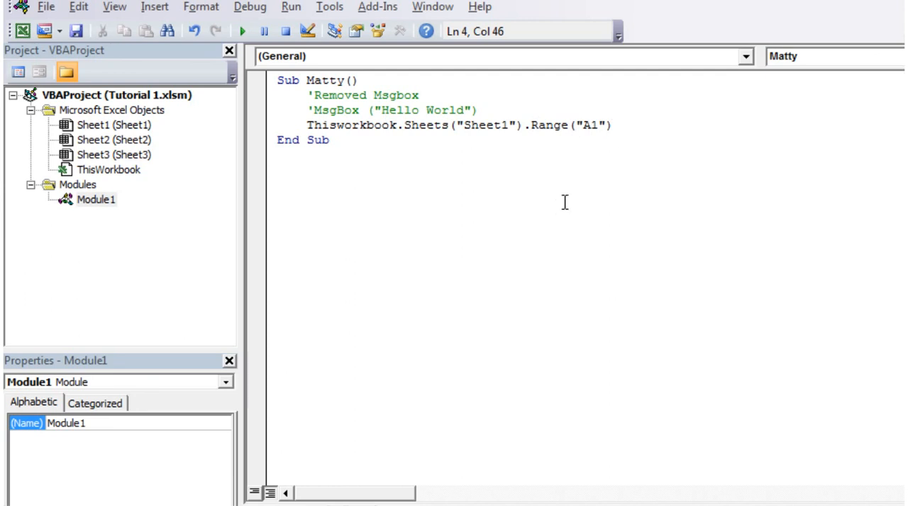
{"action": "mouse_move", "coordinate": [556, 195]}
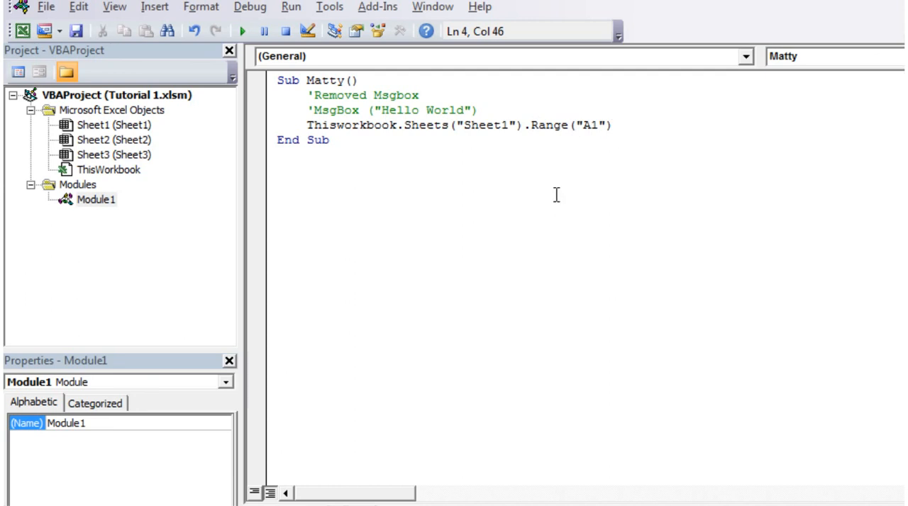
{"action": "type", "text": ".va"}
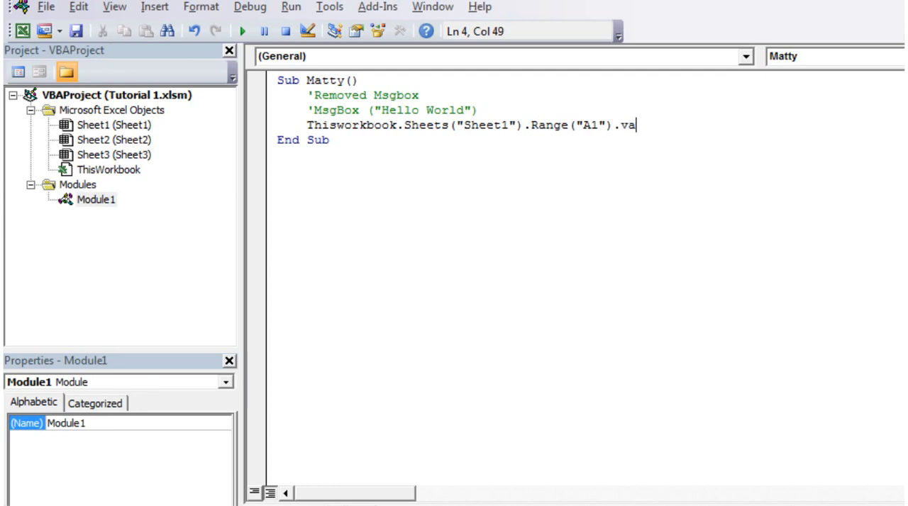
{"action": "type", "text": "lue"}
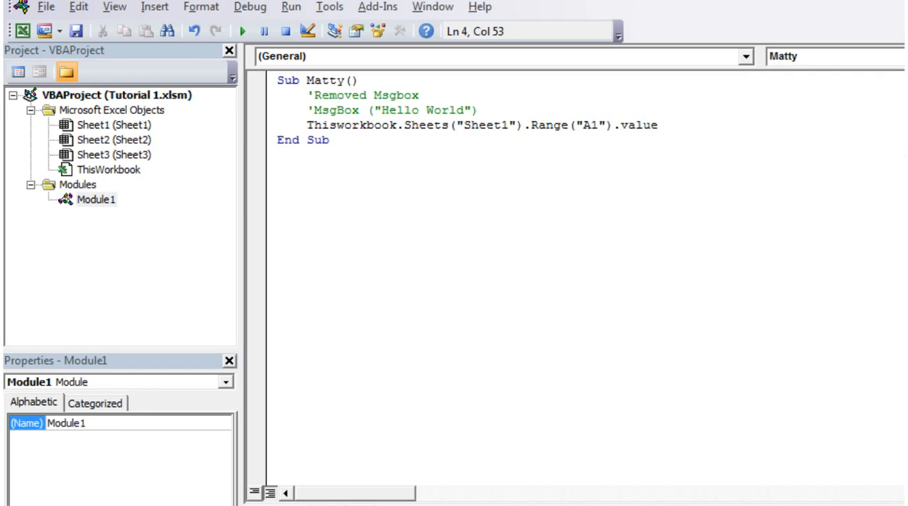
{"action": "type", "text": "="}
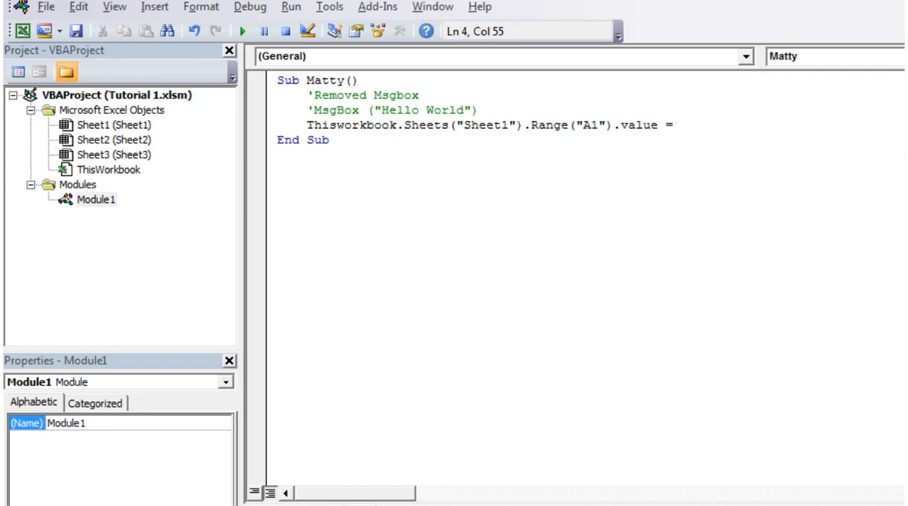
Assign the string "The Value of A1" and highlight it in the code
{"action": "type", "text": "\""}
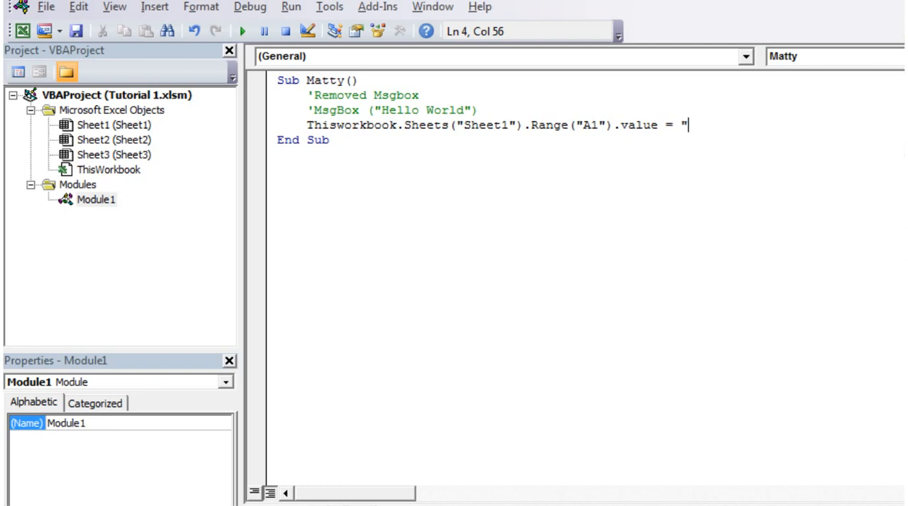
{"action": "type", "text": "T"}
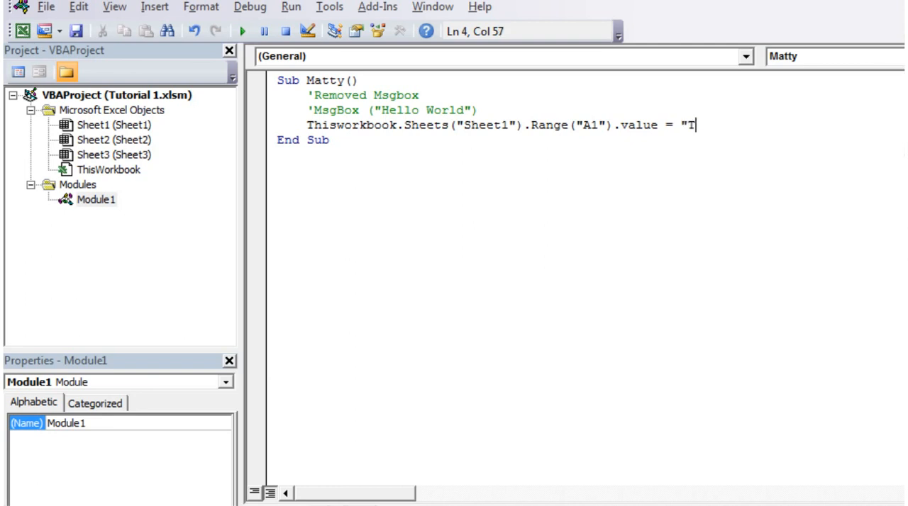
{"action": "type", "text": "he Value"}
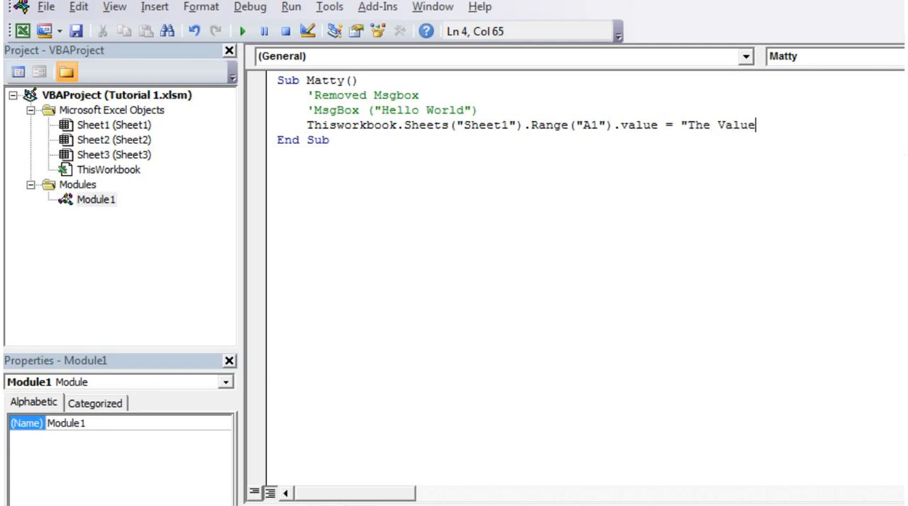
{"action": "type", "text": "of"}
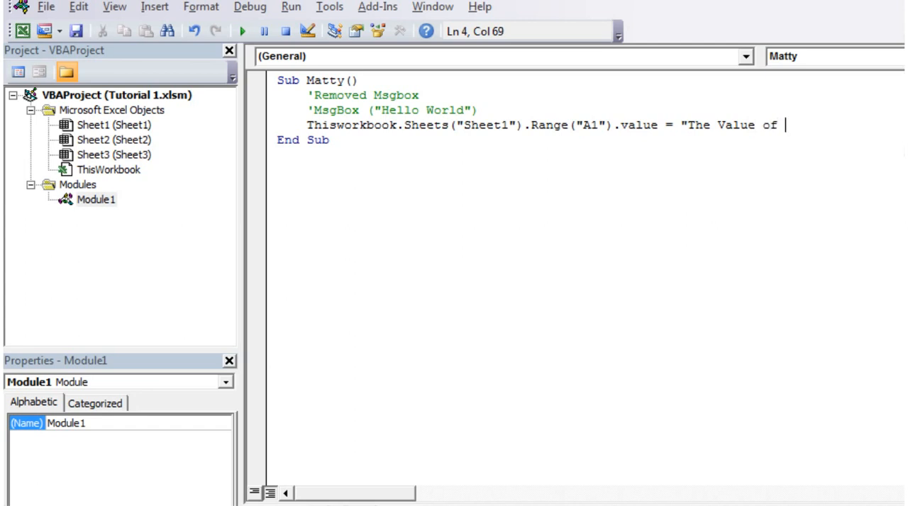
{"action": "type", "text": "A1"}
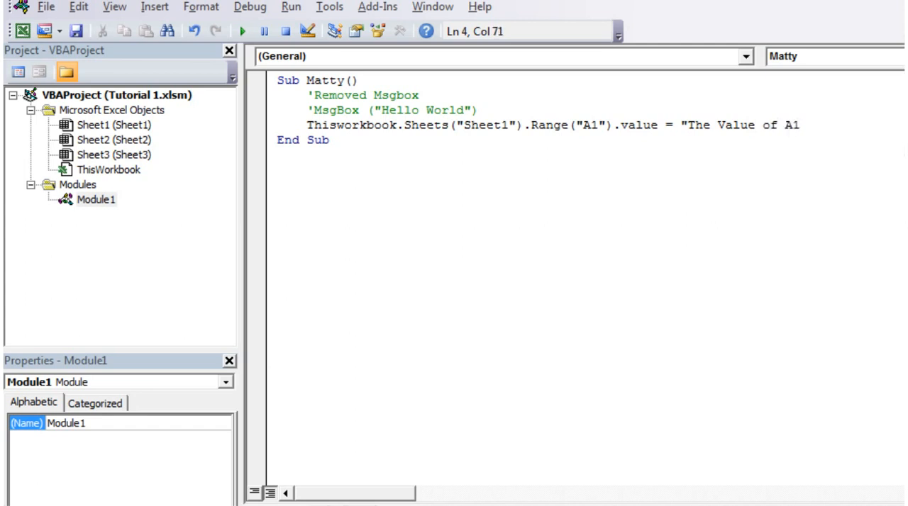
{"action": "type", "text": "\""}
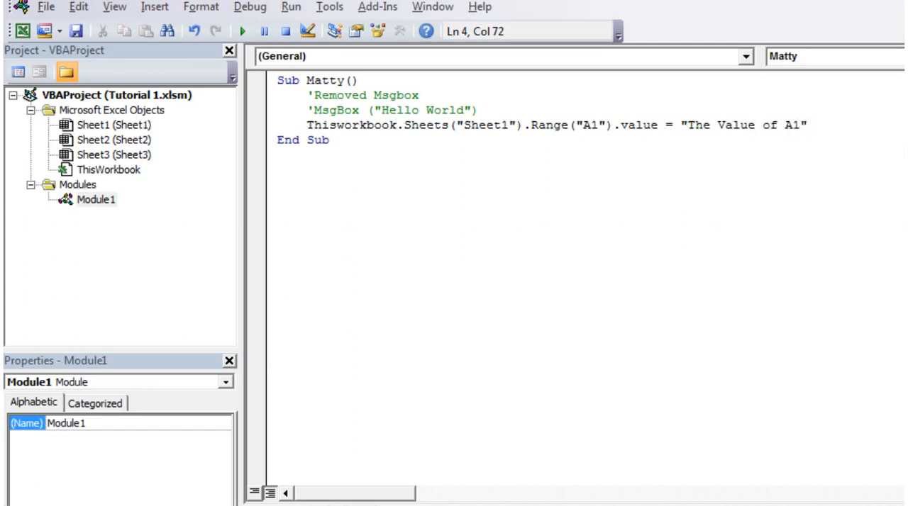
{"action": "mouse_move", "coordinate": [686, 117]}
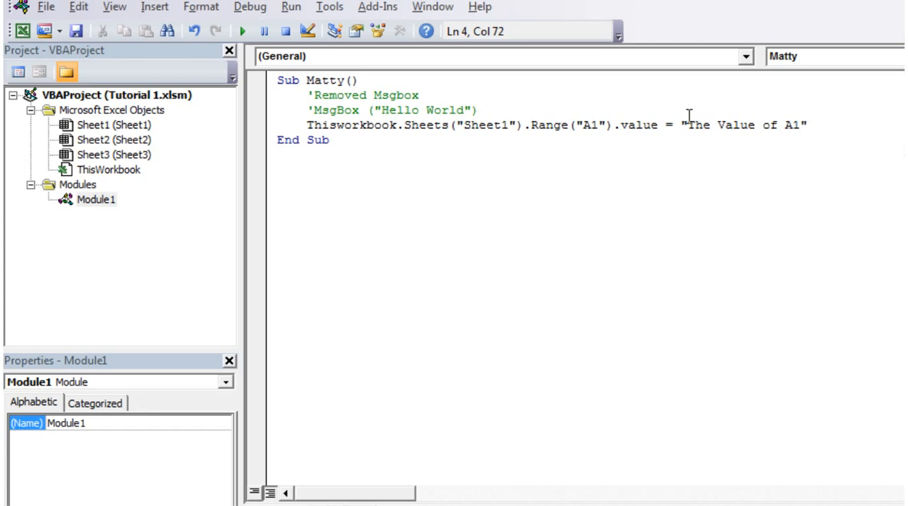
{"action": "left_click_drag", "start_coordinate": [688, 124], "coordinate": [794, 125]}
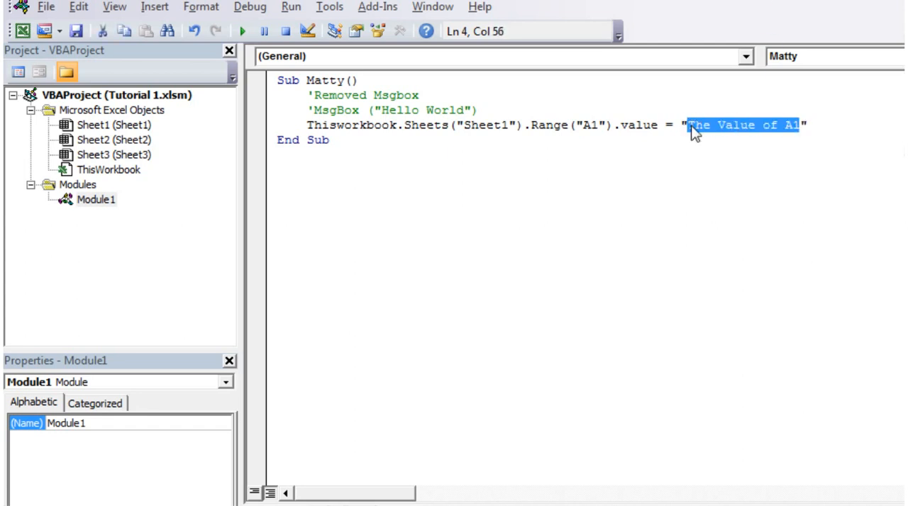
{"action": "left_click", "coordinate": [716, 125]}
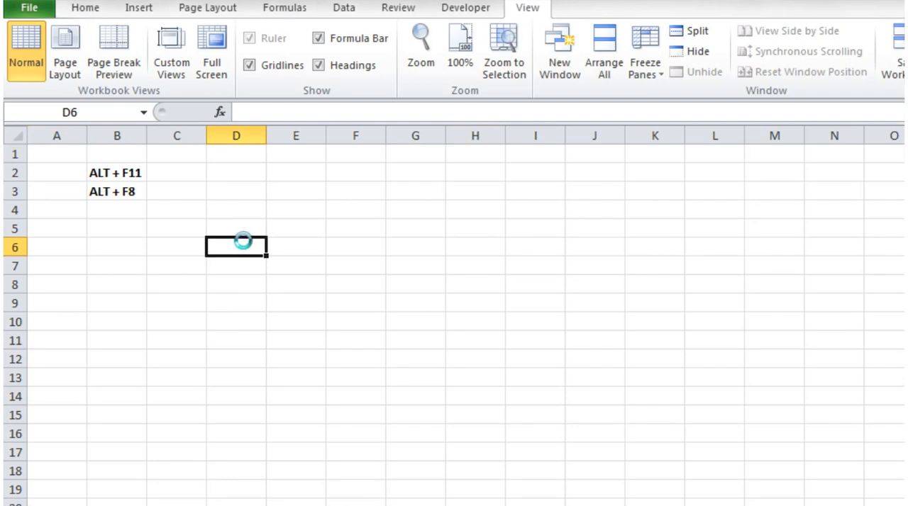
Run the Matty macro from the Macro dialog so A1 shows The Value of A1
{"action": "key", "text": "alt+F8"}
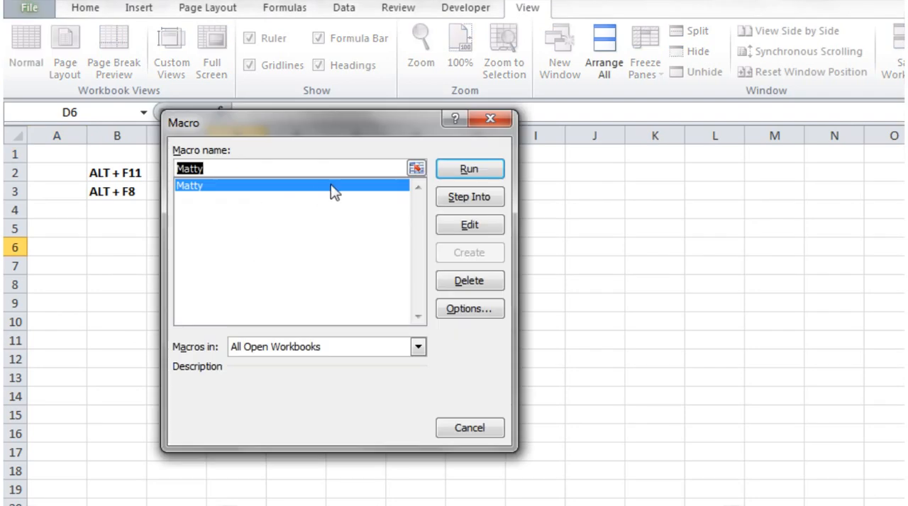
{"action": "left_click", "coordinate": [468, 169]}
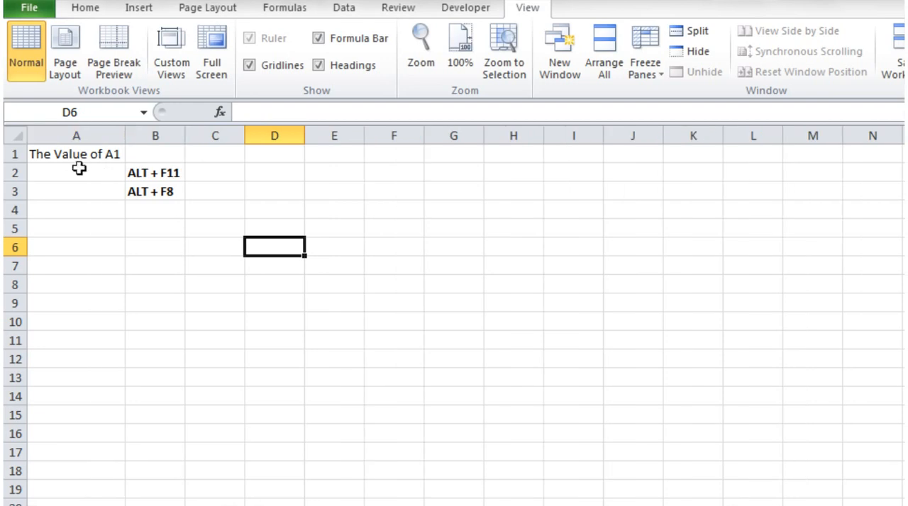
{"action": "mouse_move", "coordinate": [51, 174]}
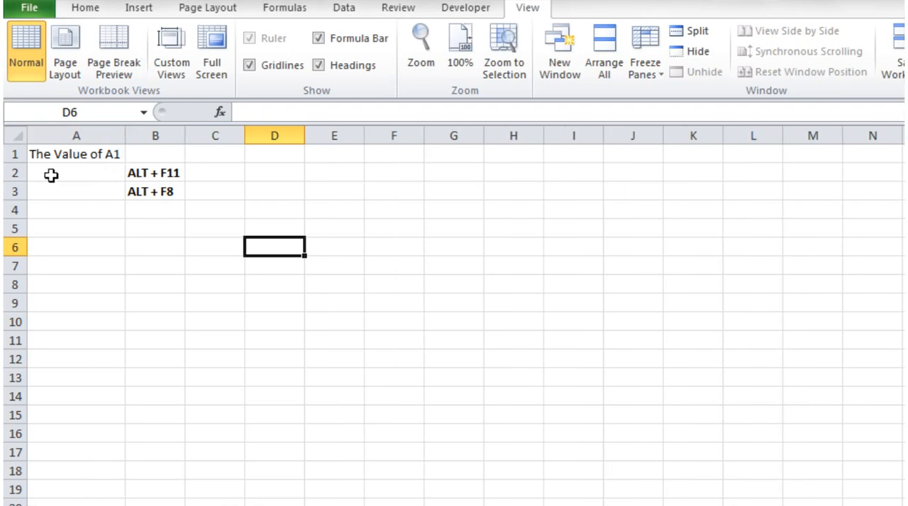
{"action": "mouse_move", "coordinate": [244, 195]}
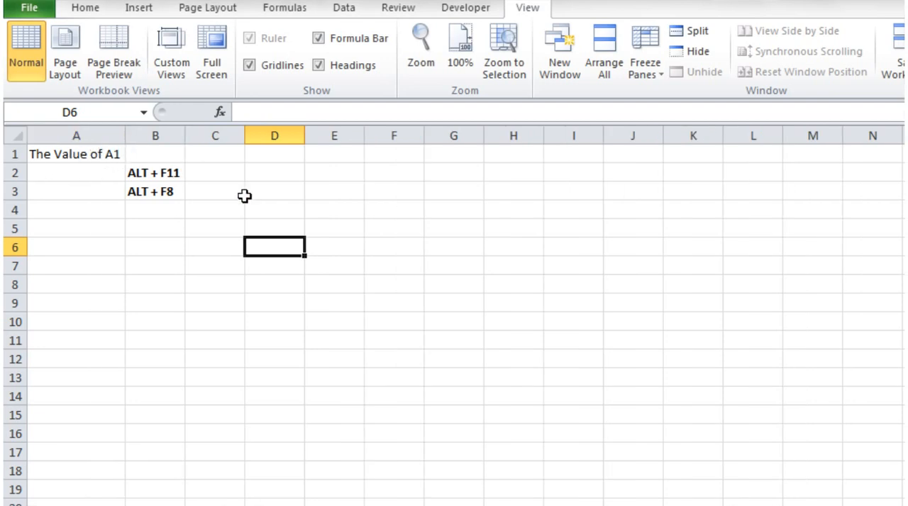
Change the macro's cell reference from A1 to B1
{"action": "key", "text": "alt+F11"}
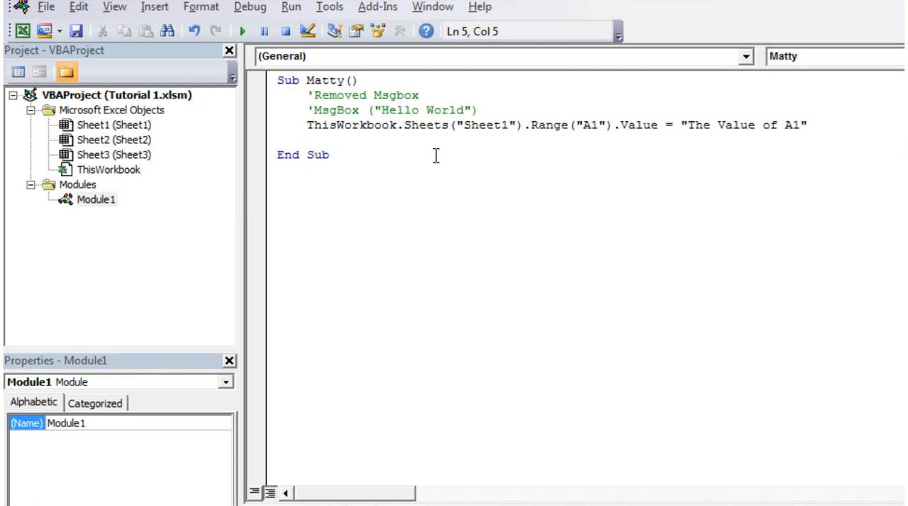
{"action": "left_click", "coordinate": [585, 125]}
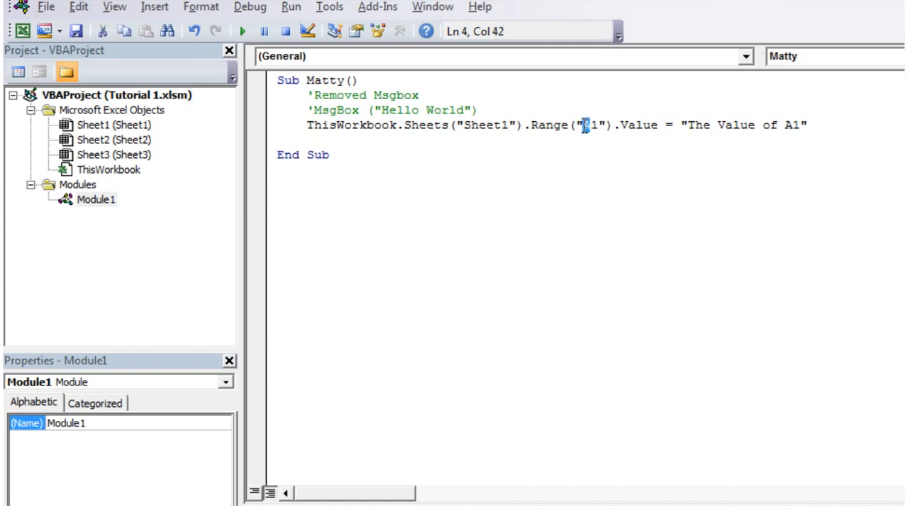
{"action": "type", "text": "B"}
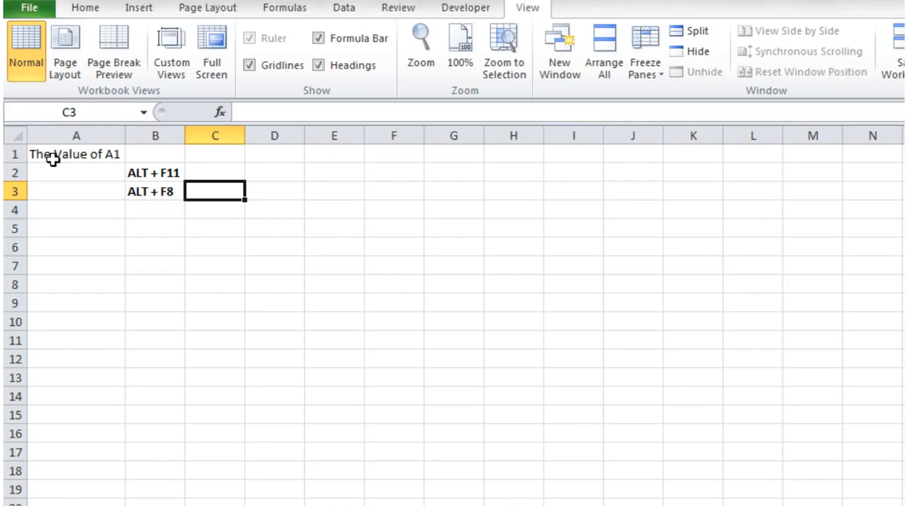
{"action": "mouse_move", "coordinate": [120, 176]}
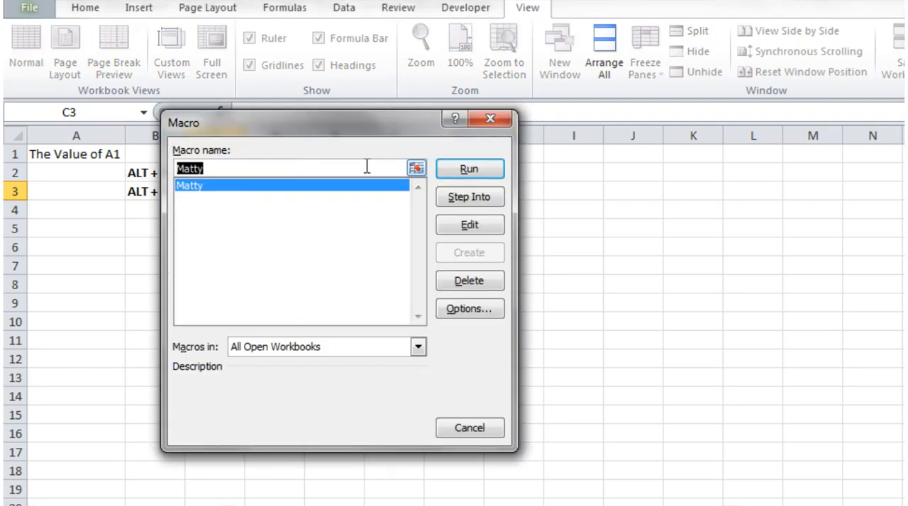
Run the Matty macro again so B1 shows The Value of A1
{"action": "left_click", "coordinate": [468, 169]}
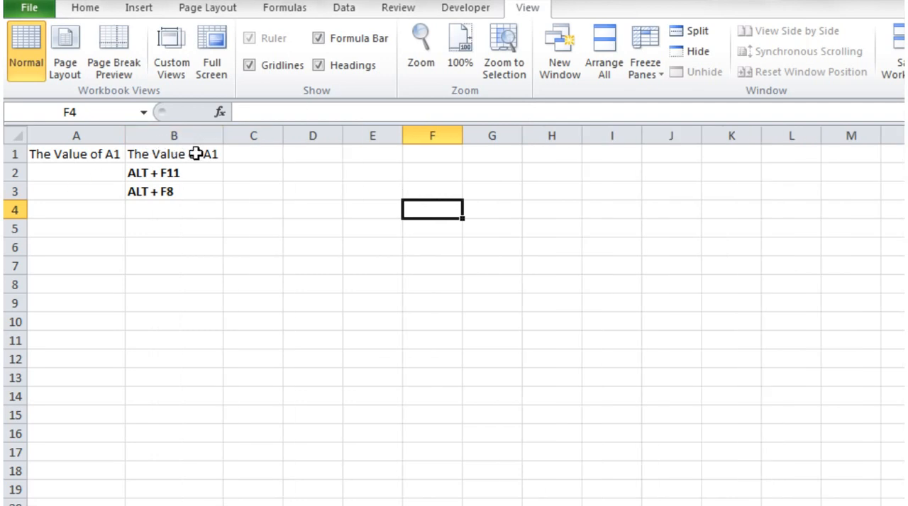
{"action": "left_click", "coordinate": [312, 173]}
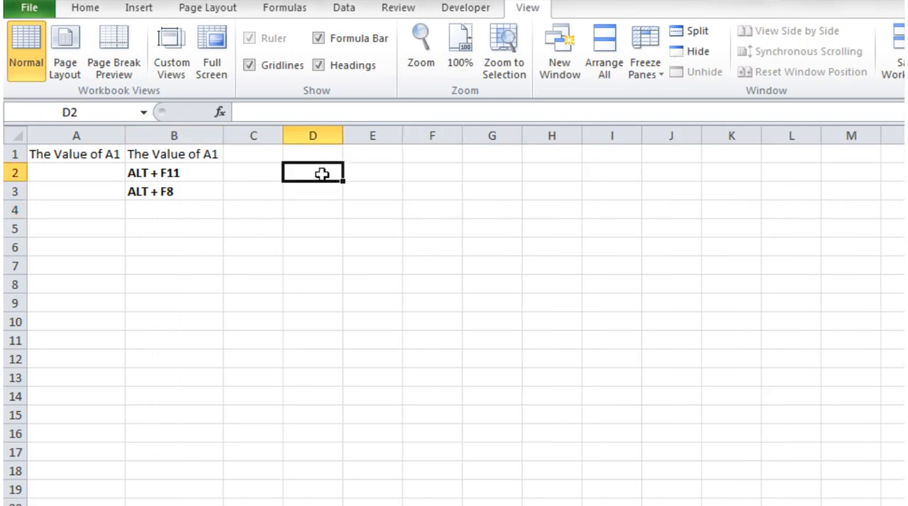
{"action": "left_click", "coordinate": [253, 190]}
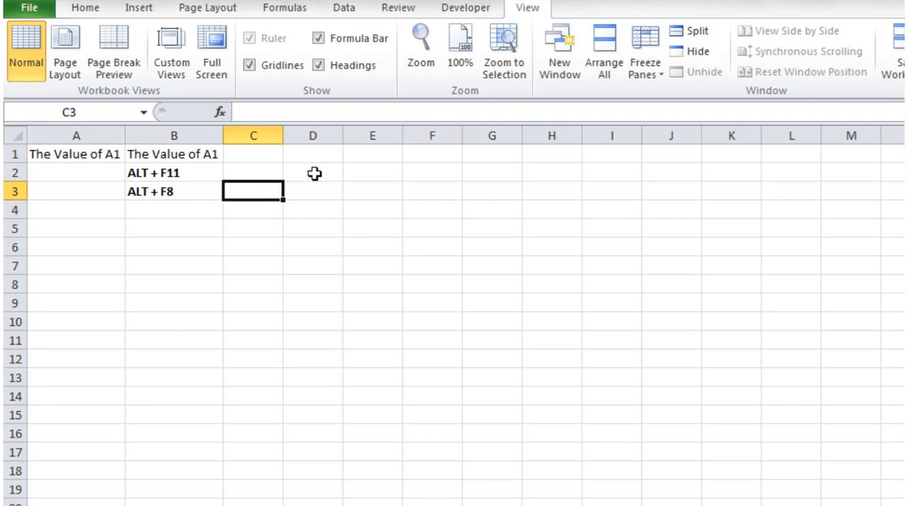
{"action": "left_click", "coordinate": [371, 191]}
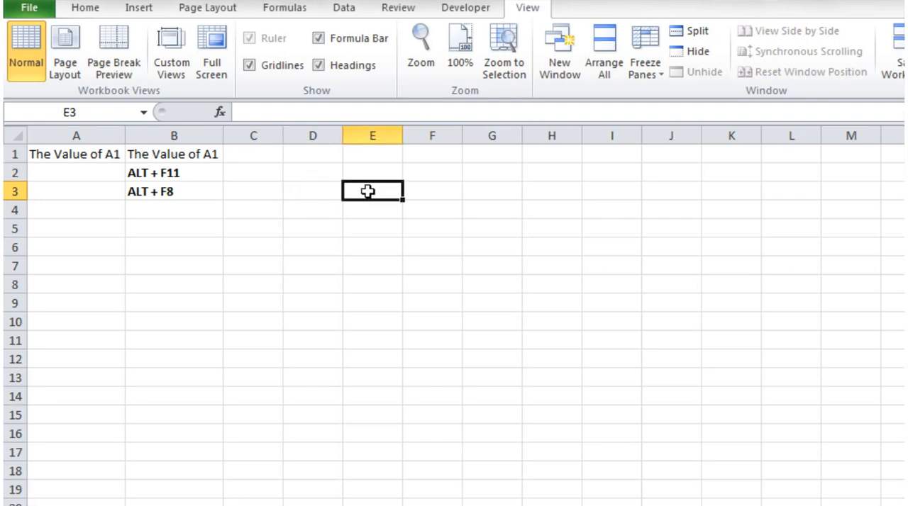
{"action": "mouse_move", "coordinate": [255, 267]}
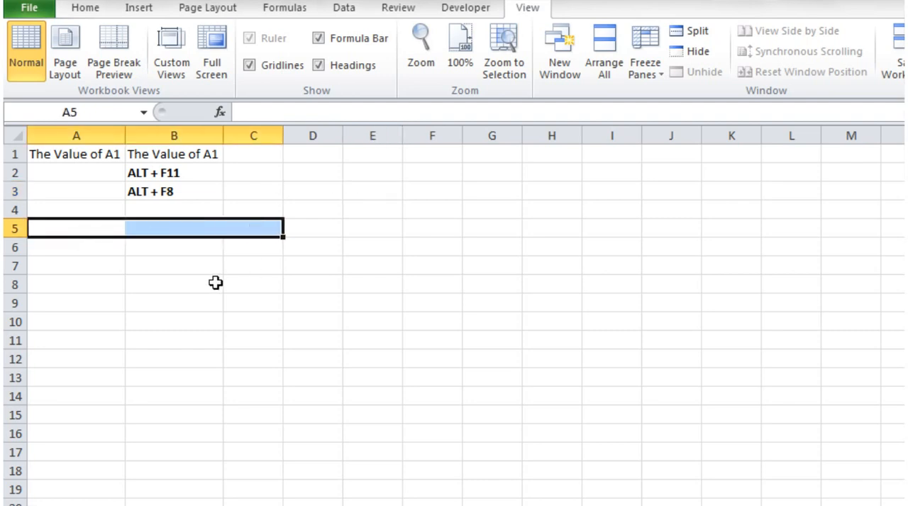
{"action": "mouse_move", "coordinate": [261, 154]}
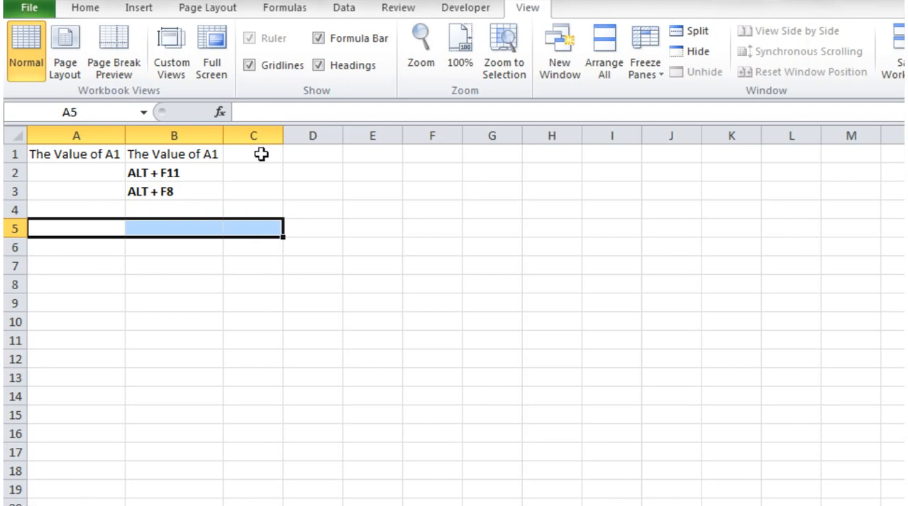
Change the macro to set Range("A5:C5").Value = 15 instead of the text
{"action": "key", "text": "alt+F11"}
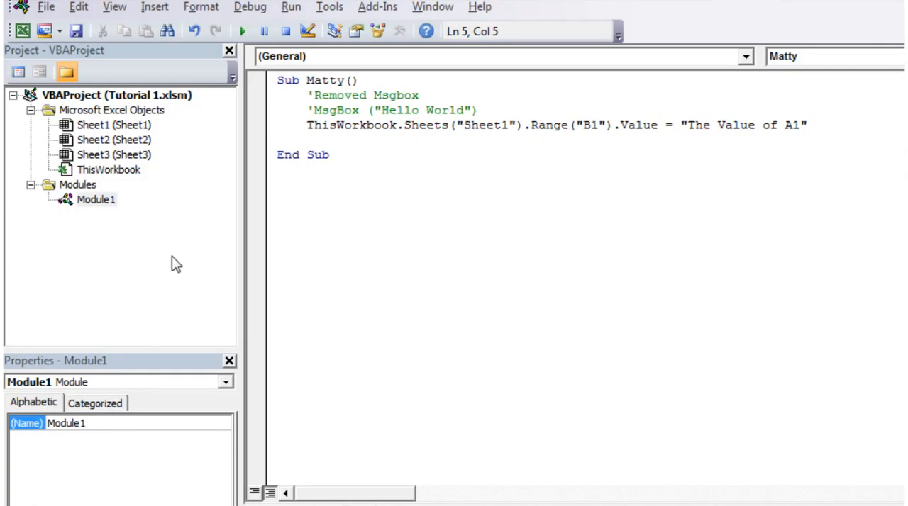
{"action": "left_click", "coordinate": [590, 124]}
{"action": "type", "text": "A"}
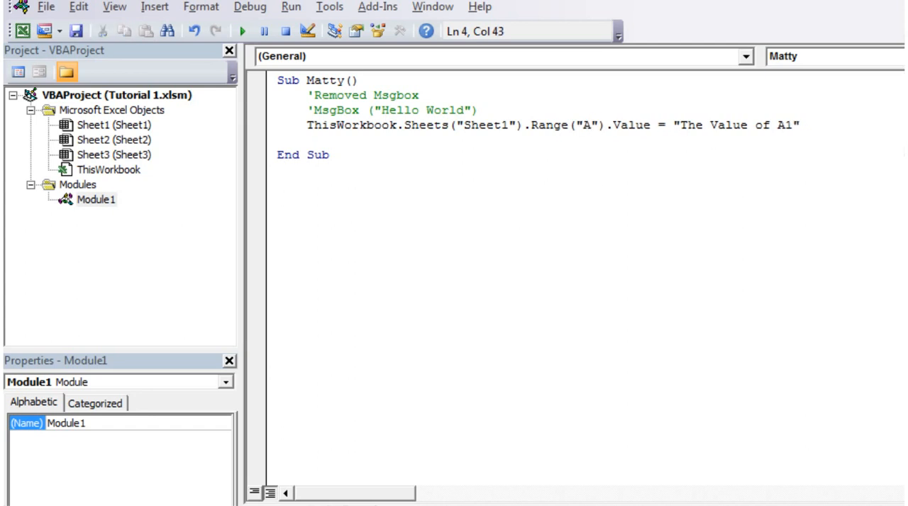
{"action": "type", "text": "5:"}
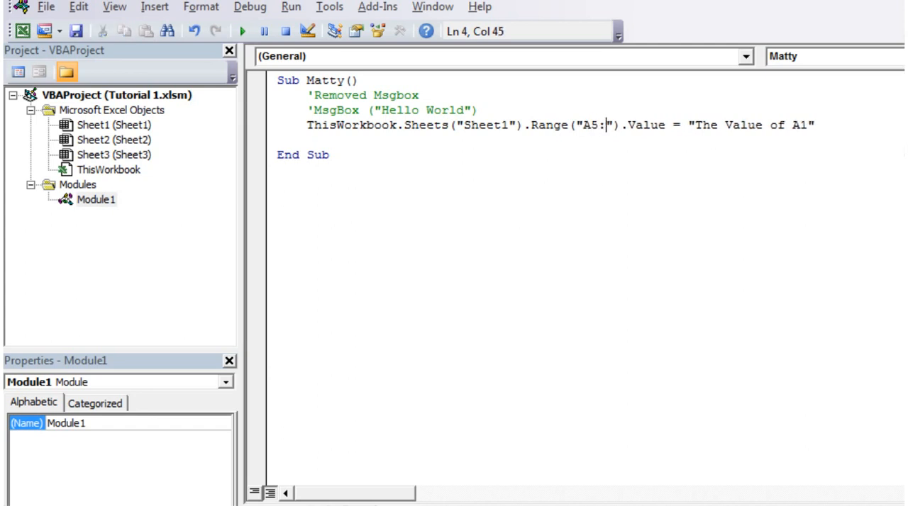
{"action": "type", "text": "C5"}
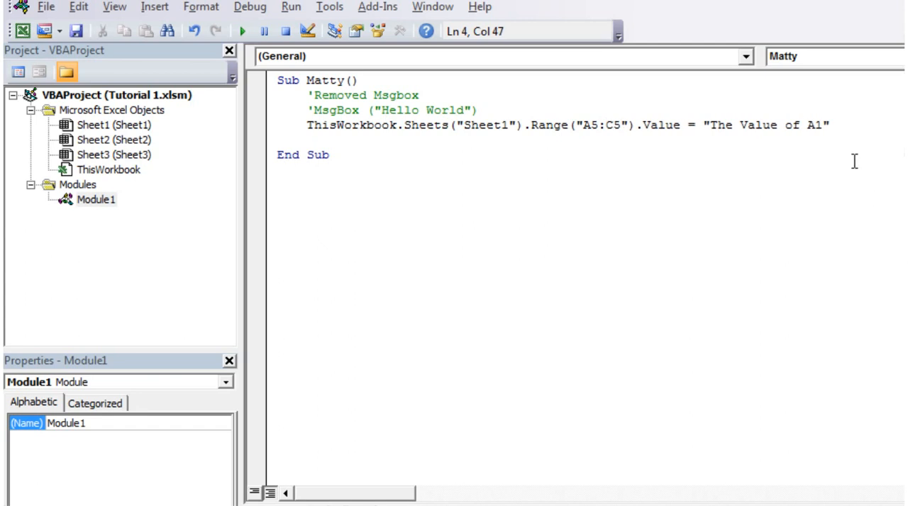
{"action": "left_click_drag", "start_coordinate": [706, 125], "coordinate": [824, 125]}
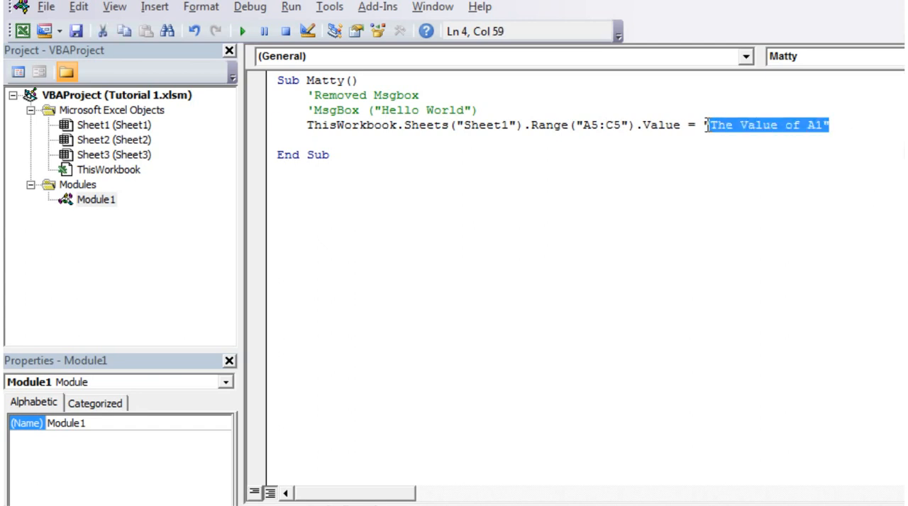
{"action": "type", "text": "15"}
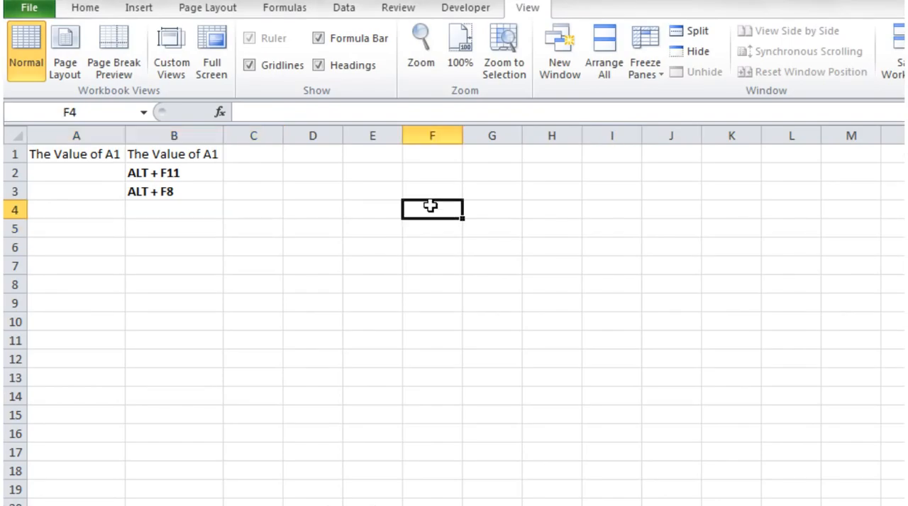
{"action": "key", "text": "alt+f8"}
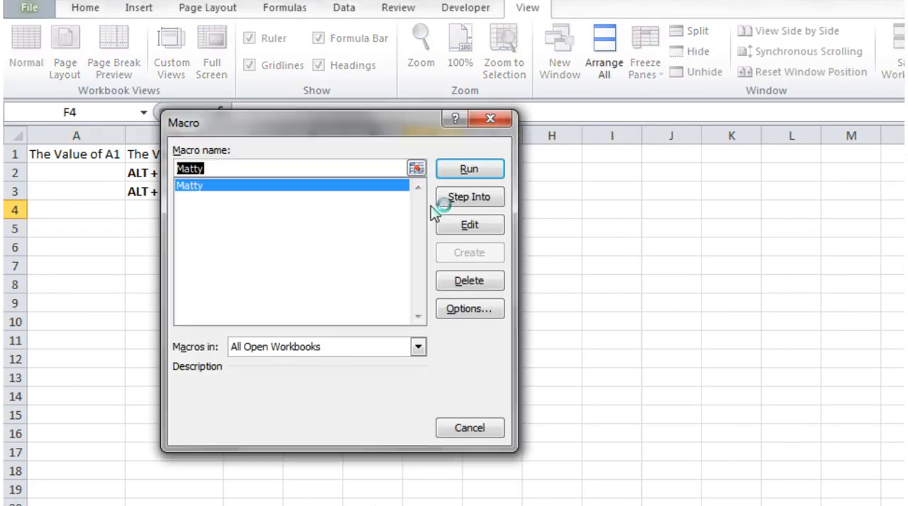
{"action": "left_click", "coordinate": [468, 169]}
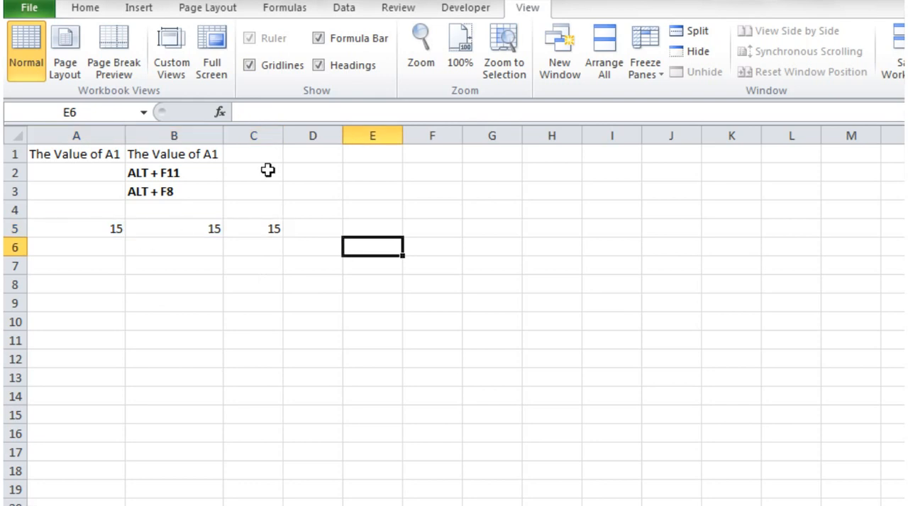
{"action": "mouse_move", "coordinate": [278, 292]}
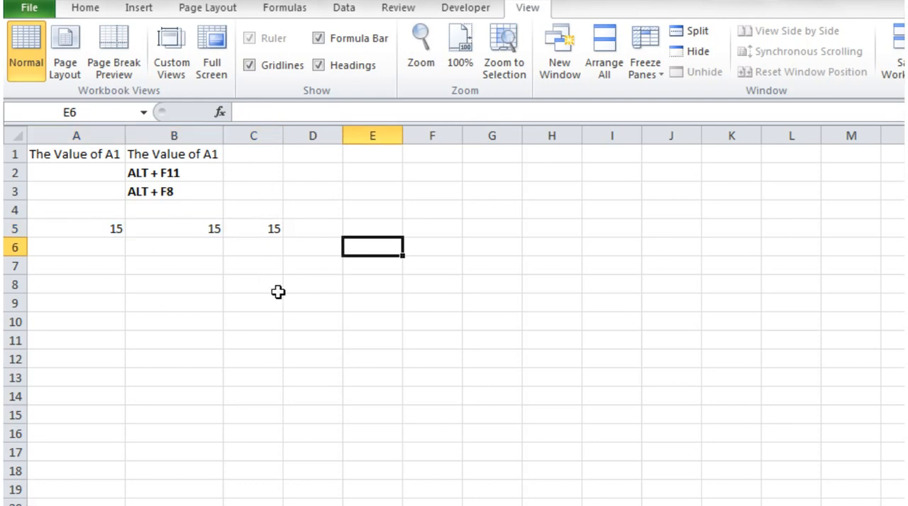
Return to the Matty code and place the cursor after the value 15 on the A5:C5 line
{"action": "key", "text": "Alt+F11"}
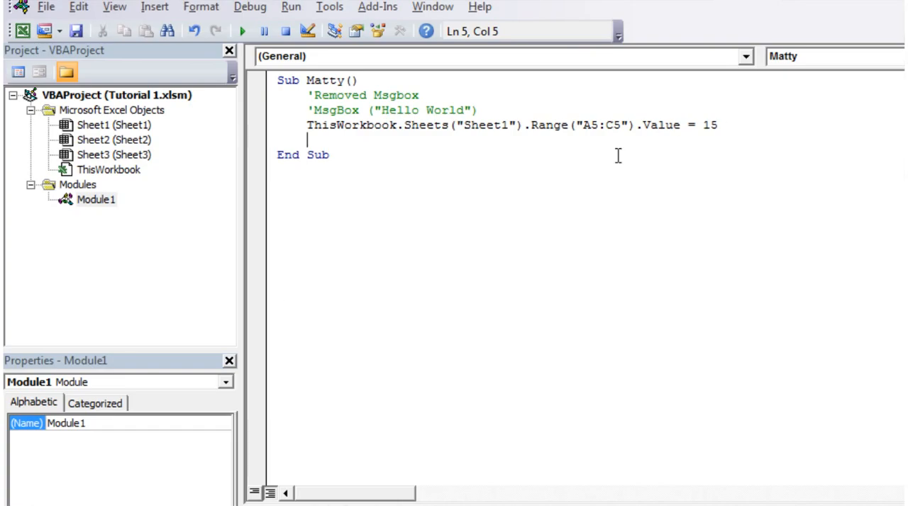
{"action": "left_click", "coordinate": [717, 125]}
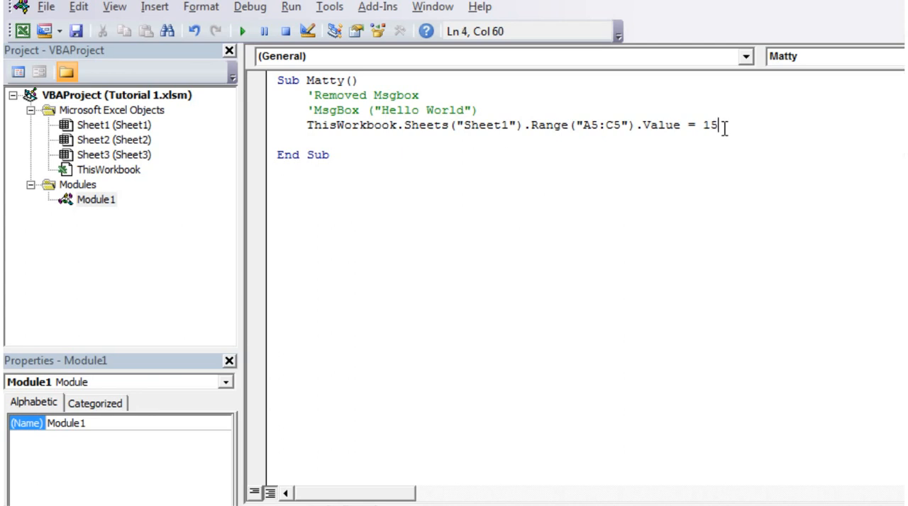
{"action": "mouse_move", "coordinate": [701, 139]}
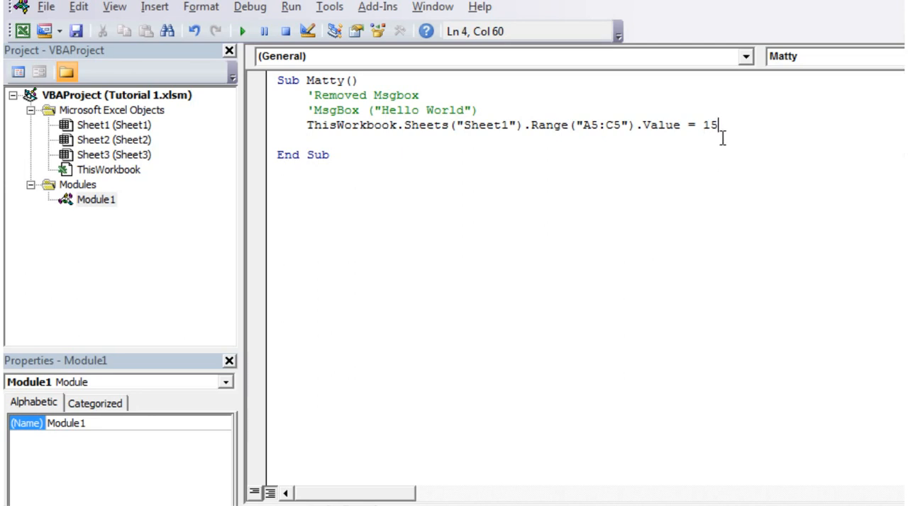
{"action": "mouse_move", "coordinate": [712, 187]}
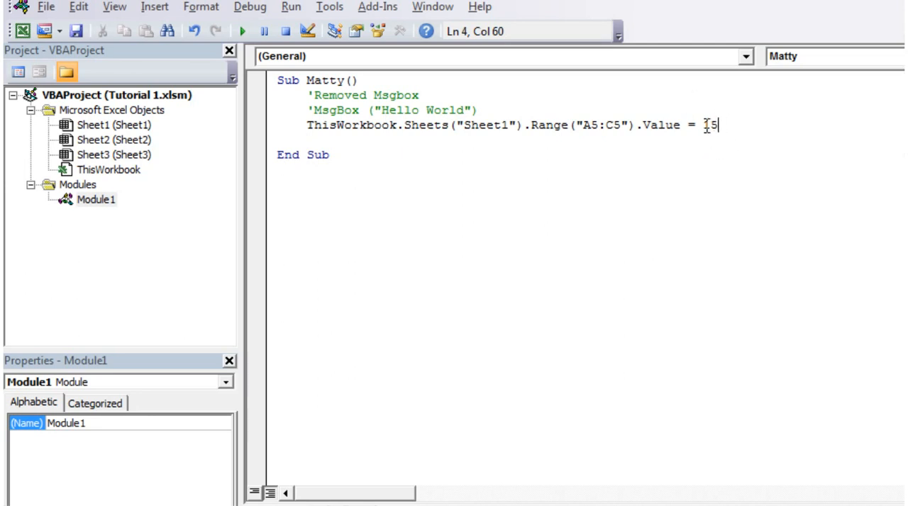
{"action": "type", "text": "1"}
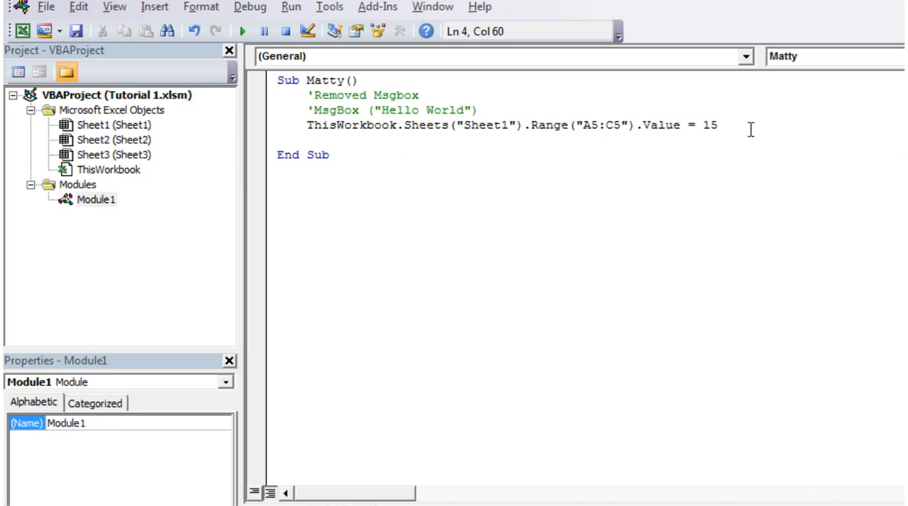
{"action": "mouse_move", "coordinate": [697, 139]}
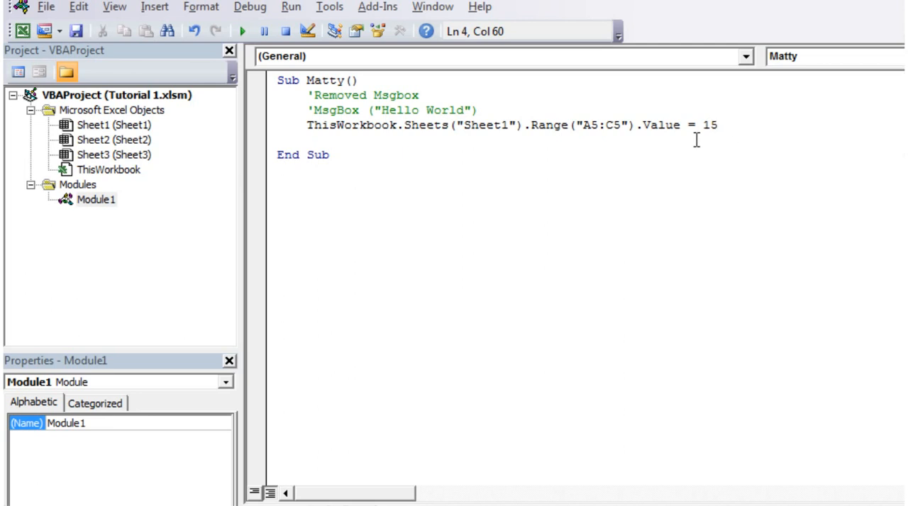
Replace 15 with ThisWorkbook.Sheets("Sheet1").Range("A4:C4").Value
{"action": "key", "text": "BackSpace"}
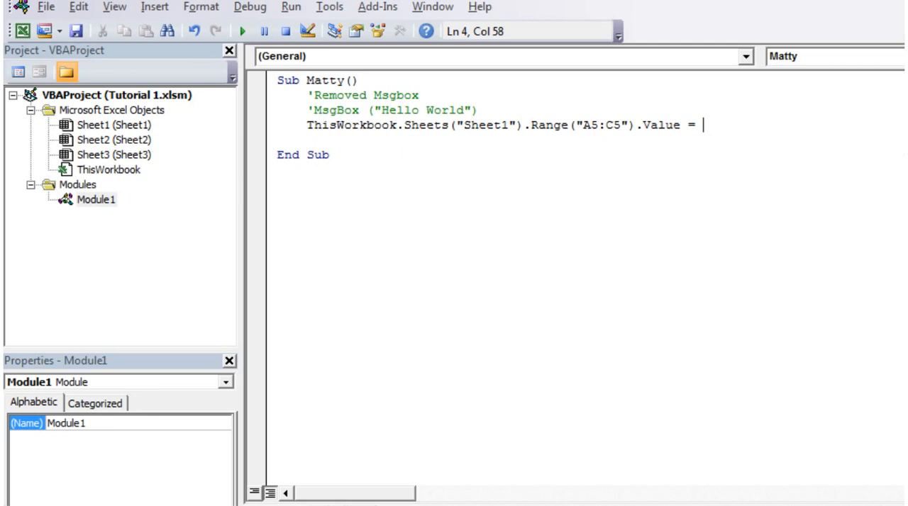
{"action": "mouse_move", "coordinate": [617, 122]}
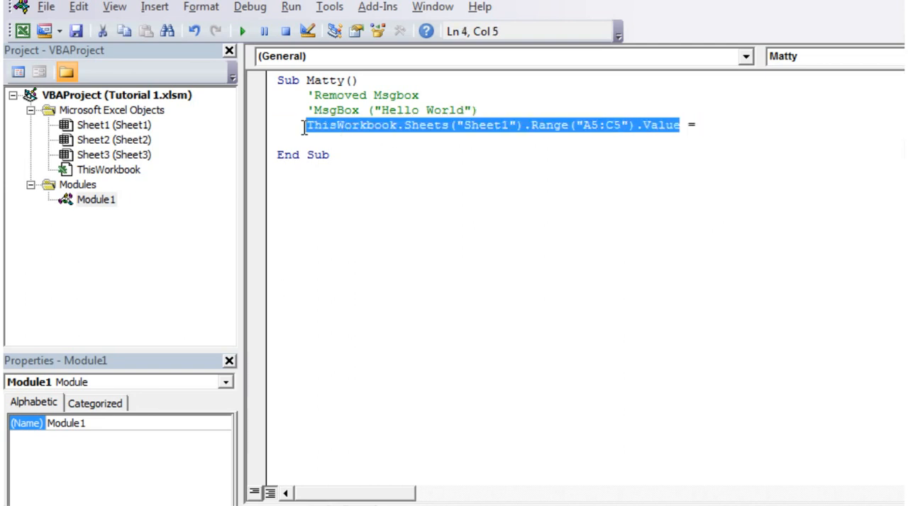
{"action": "mouse_move", "coordinate": [309, 135]}
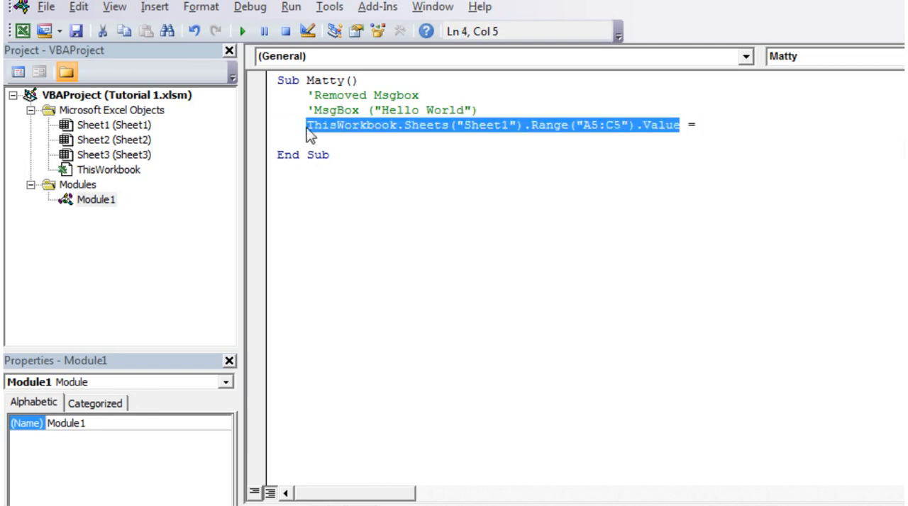
{"action": "left_click", "coordinate": [702, 125]}
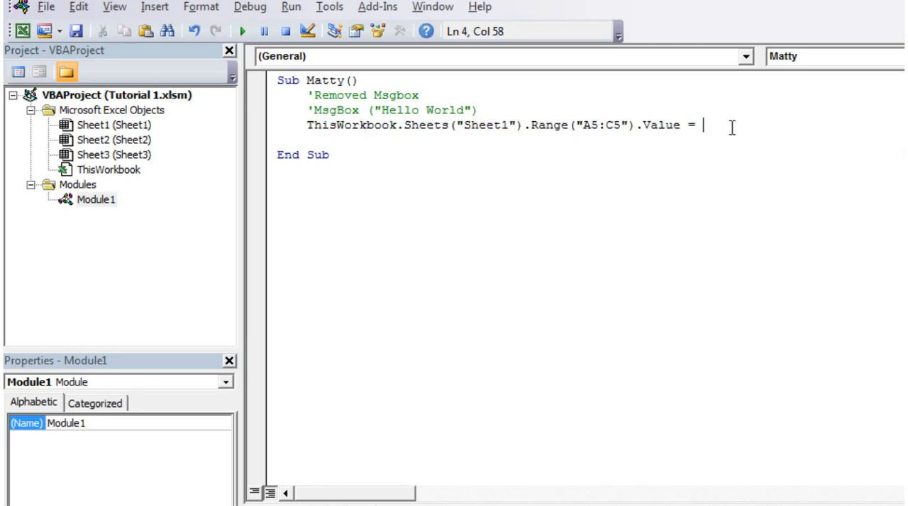
{"action": "type", "text": "ThisWorkbook.Sheets(\"Sheet1\").Range(\"A5:C5\").Value"}
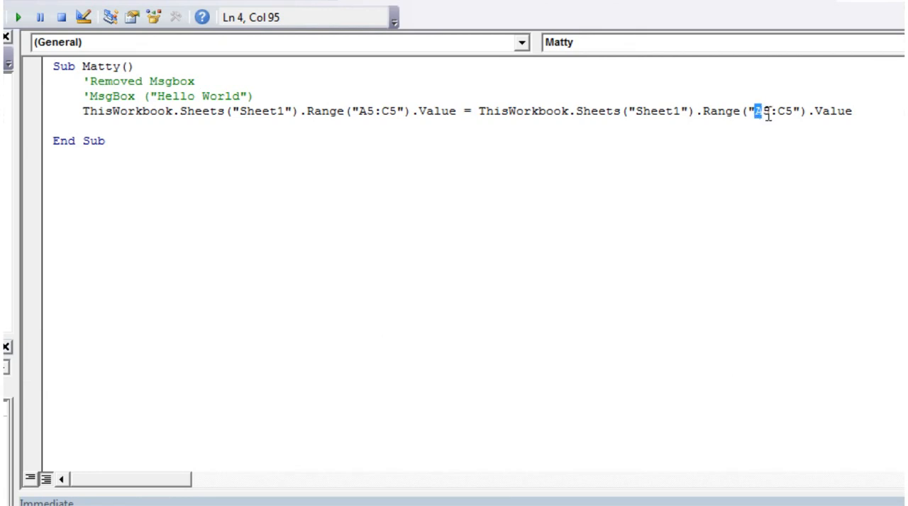
{"action": "type", "text": "4"}
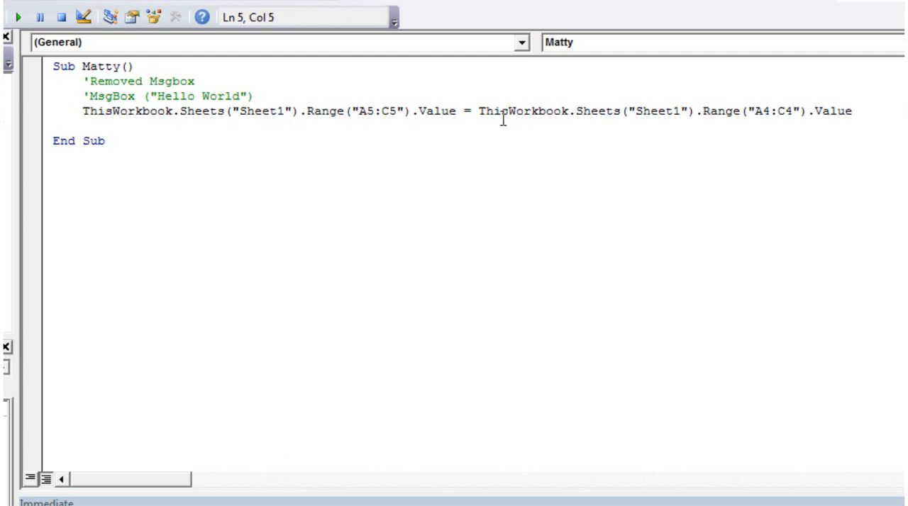
Point out the right-hand range, the equals sign and the left-hand Value property
{"action": "left_click_drag", "start_coordinate": [478, 111], "coordinate": [738, 111]}
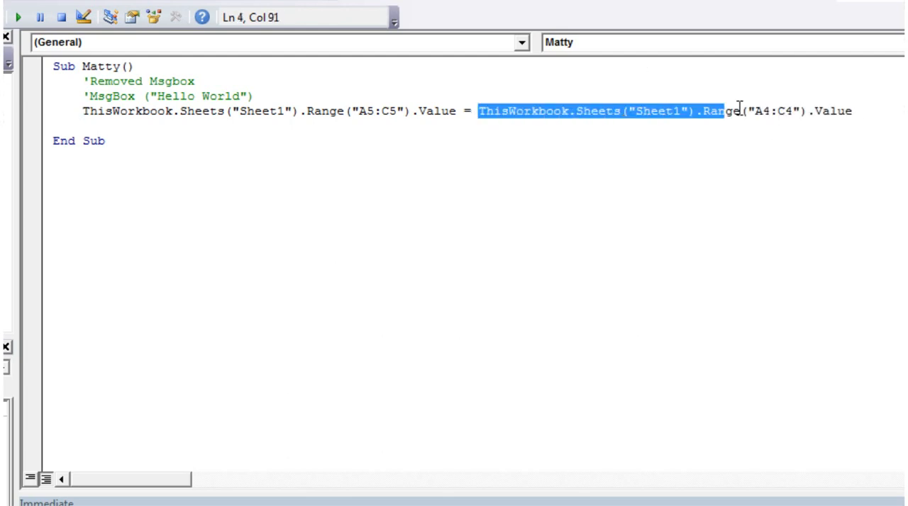
{"action": "left_click", "coordinate": [623, 111]}
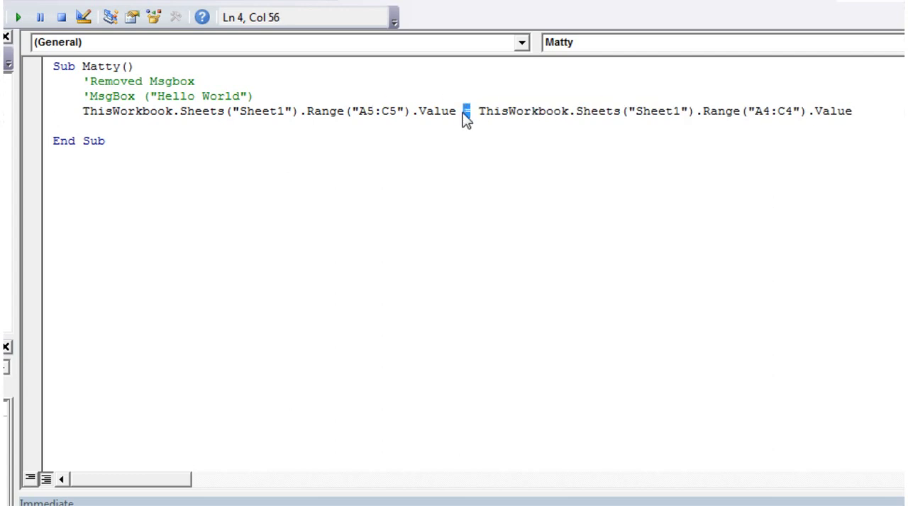
{"action": "left_click", "coordinate": [448, 110]}
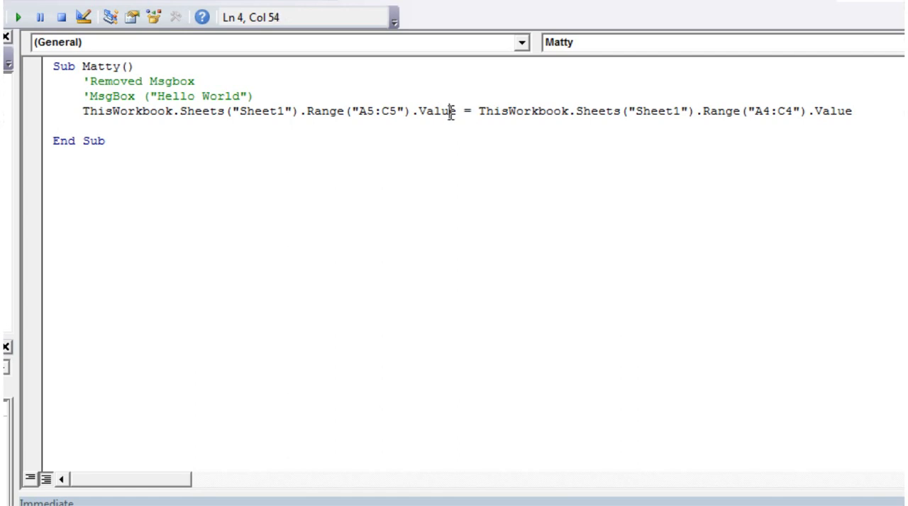
{"action": "left_click", "coordinate": [218, 111]}
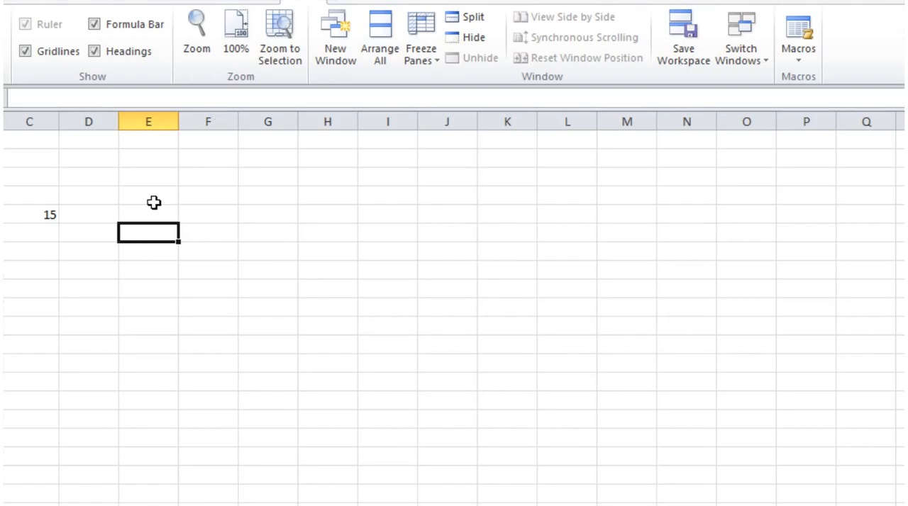
Run the Matty macro from the Macros list in Excel
{"action": "left_click", "coordinate": [797, 40]}
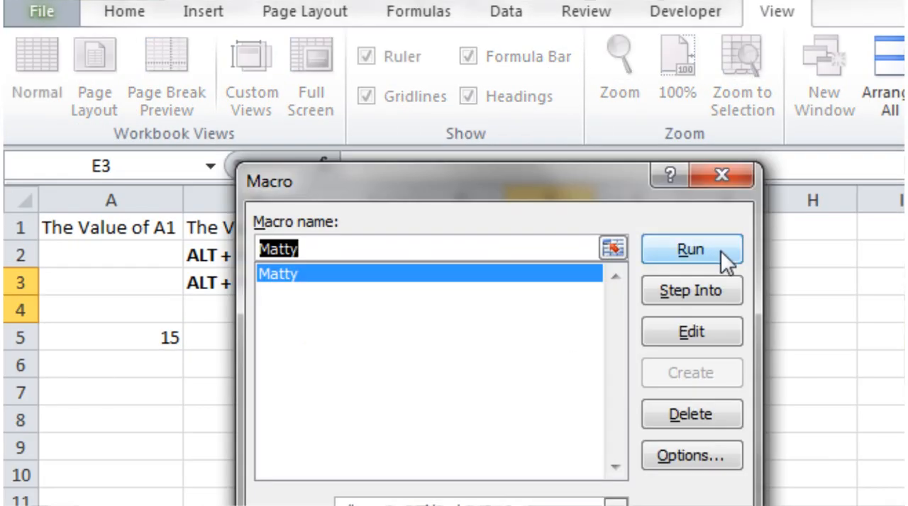
{"action": "left_click", "coordinate": [689, 250]}
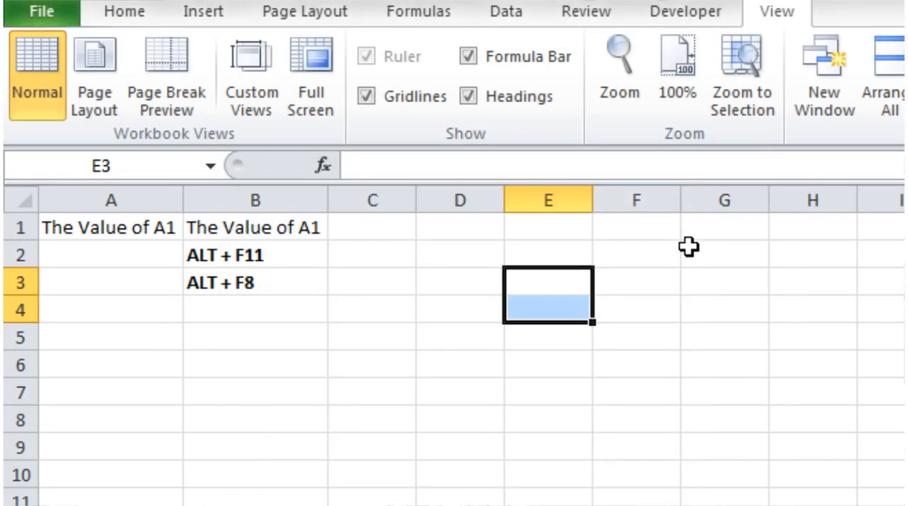
Check cells in rows 4–5 to confirm A5 through C5 are now empty
{"action": "left_click", "coordinate": [110, 337]}
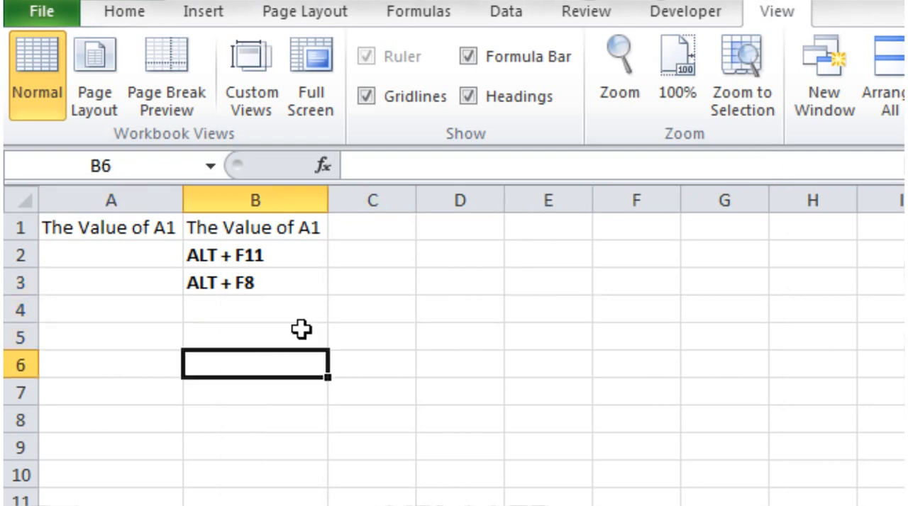
{"action": "left_click", "coordinate": [111, 311]}
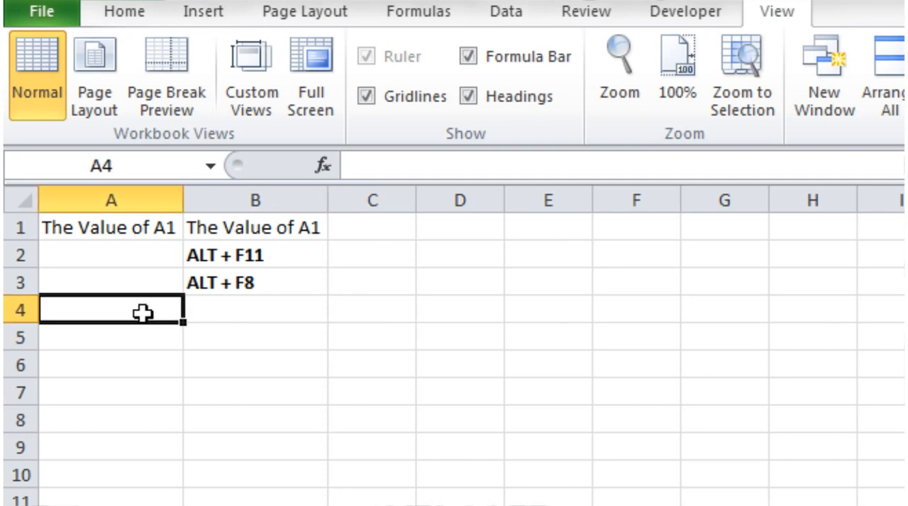
{"action": "left_click", "coordinate": [372, 310]}
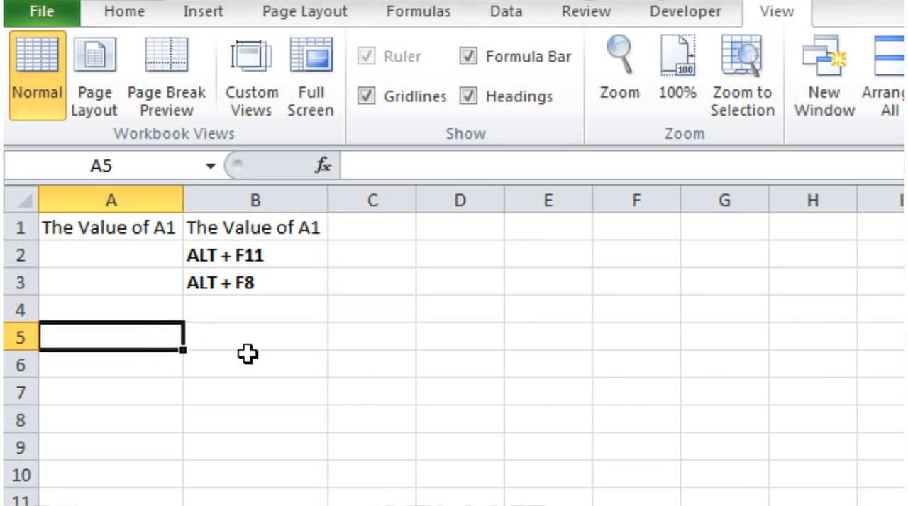
{"action": "left_click", "coordinate": [372, 337]}
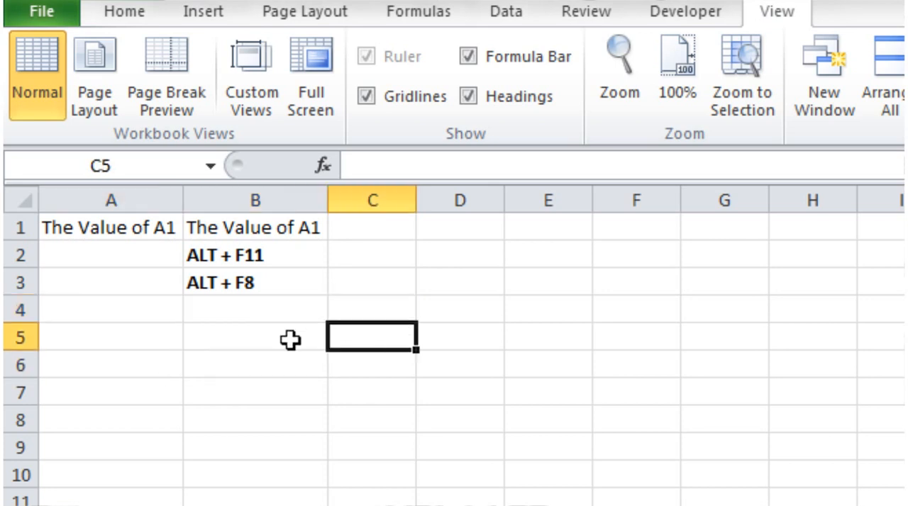
{"action": "left_click", "coordinate": [255, 338]}
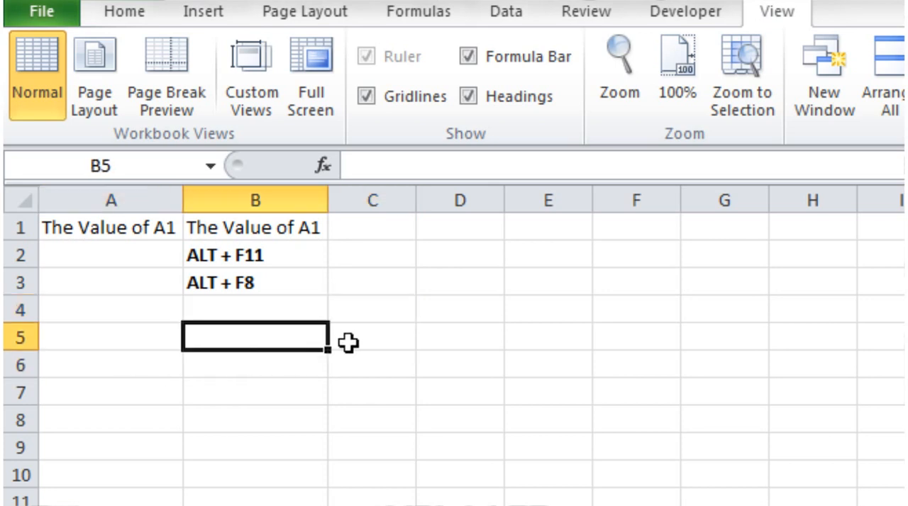
{"action": "left_click", "coordinate": [372, 338]}
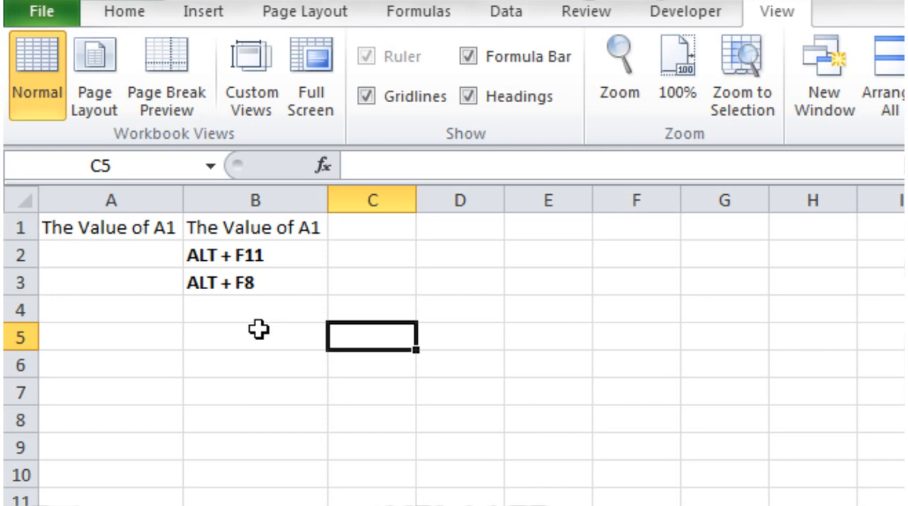
{"action": "mouse_move", "coordinate": [478, 443]}
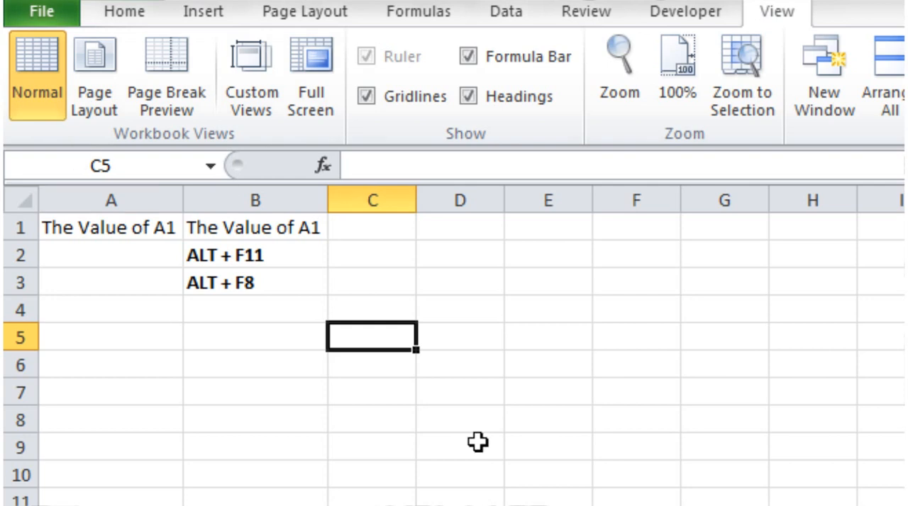